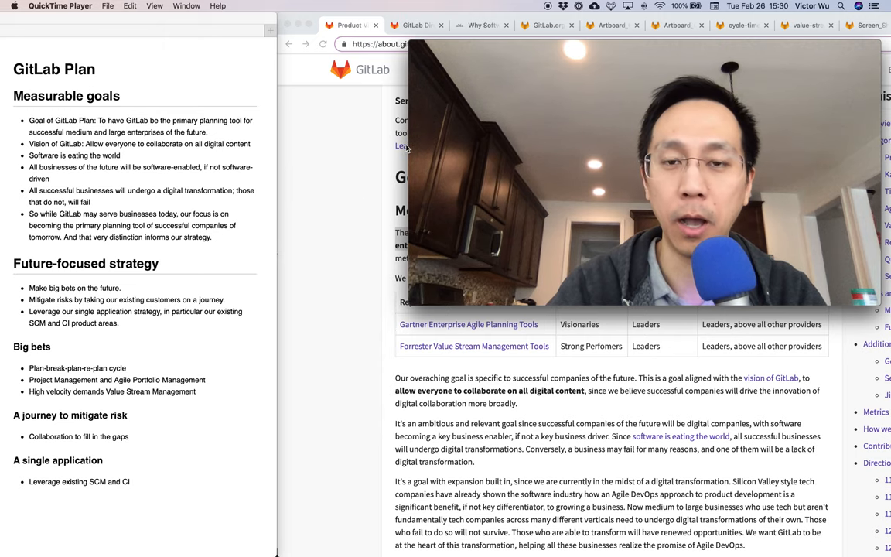
- Bring Chrome forward on the Plan direction page's Goals and strategy section with its measurable goals
left_click(412, 48)
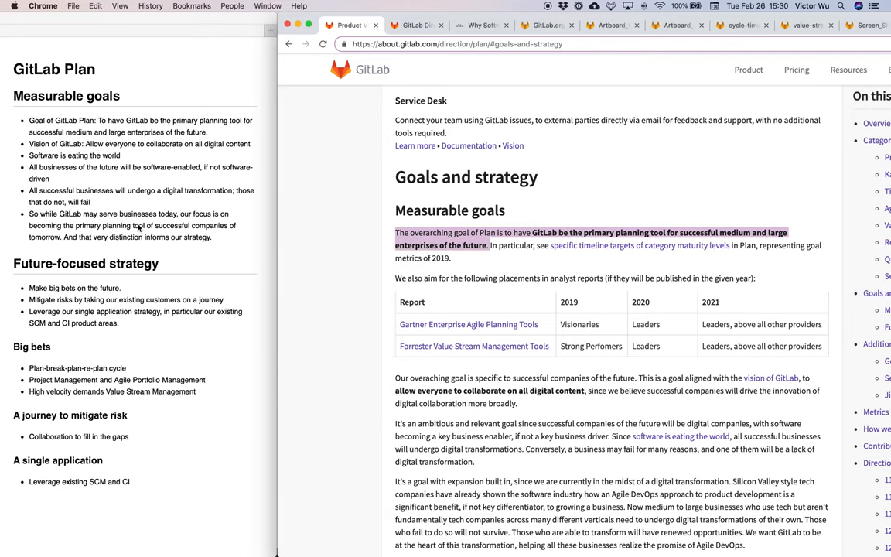
mouse_move(102, 370)
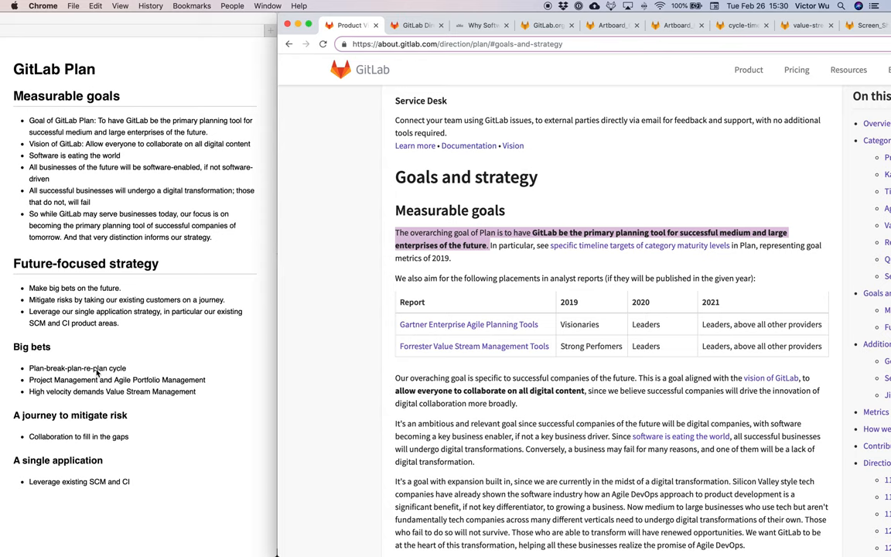
mouse_move(220, 393)
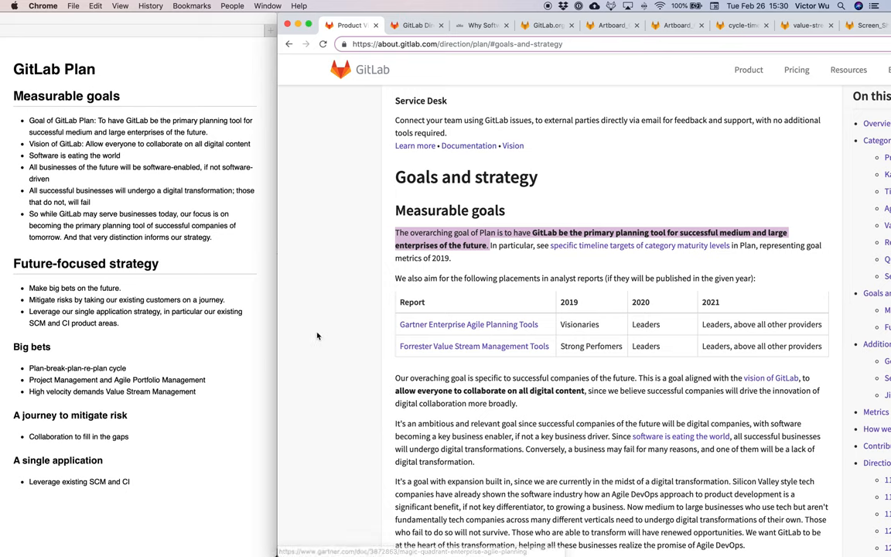
mouse_move(518, 207)
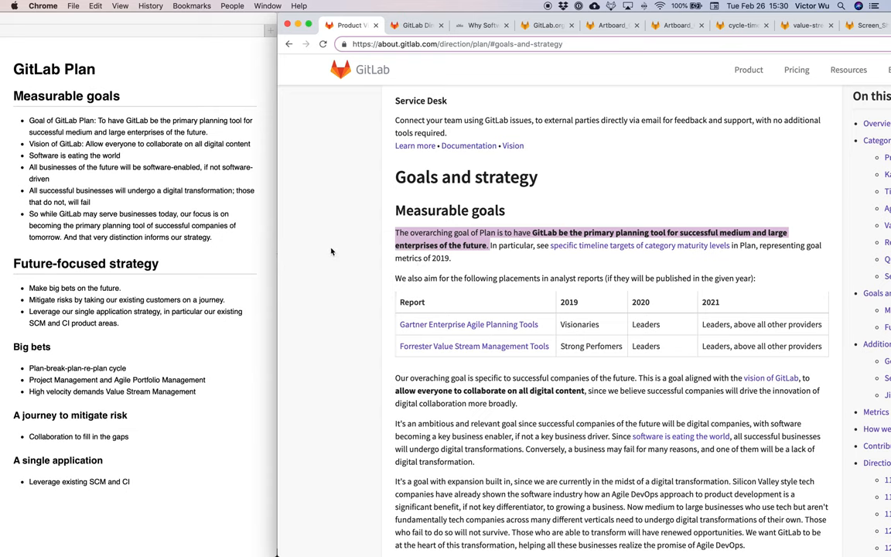
- Switch to the GitLab Direction tab showing the 'allow everyone to collaborate on all digital content' Vision
left_click(414, 25)
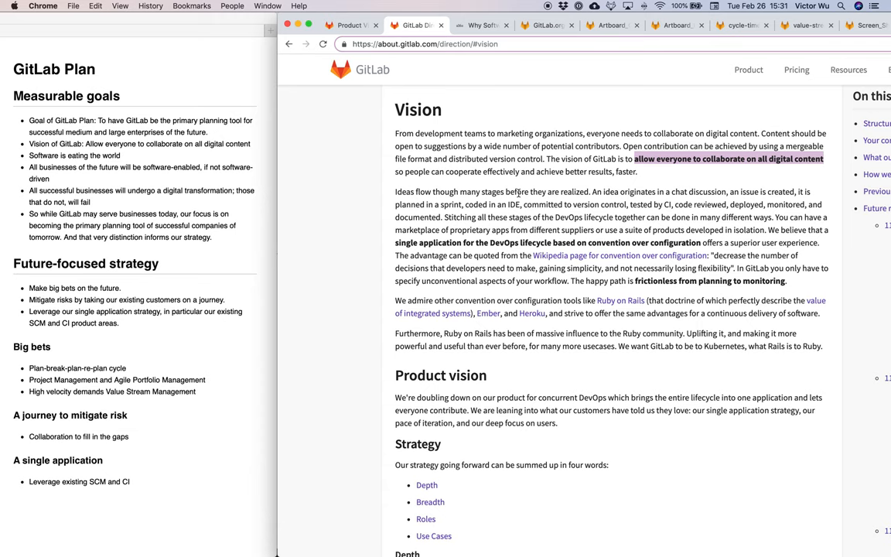
mouse_move(461, 209)
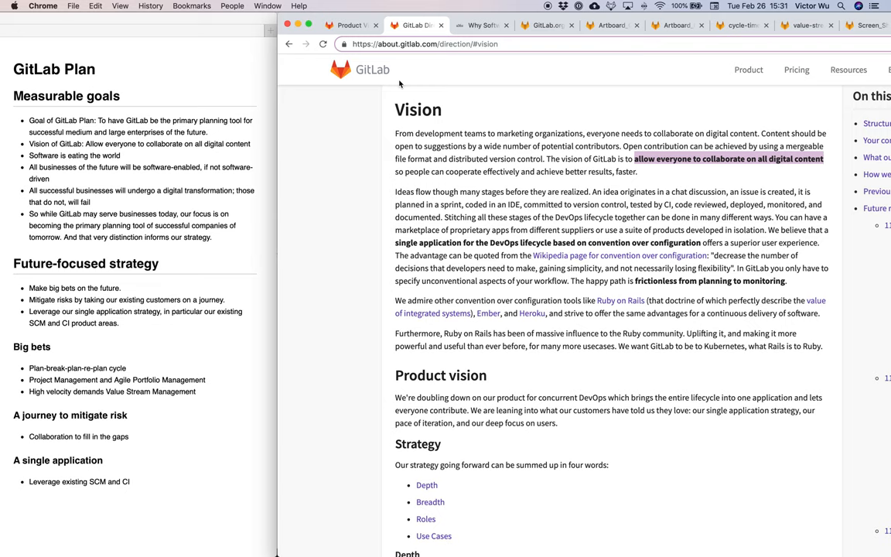
mouse_move(489, 26)
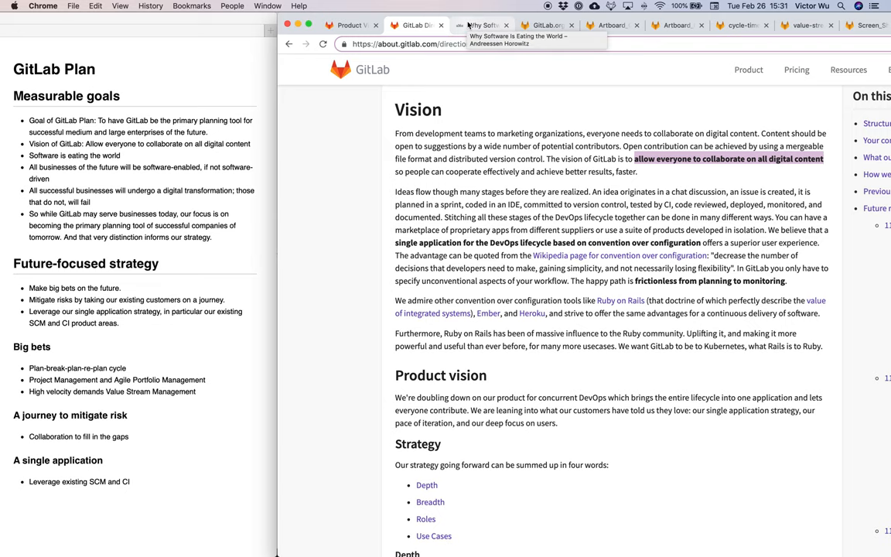
- Switch to Marc Andreessen's a16z article 'Why Software Is Eating the World'
left_click(482, 26)
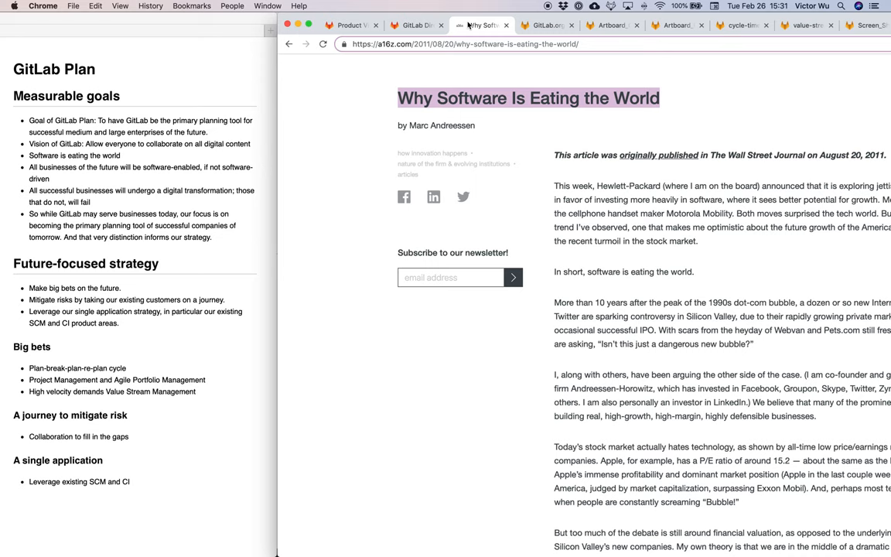
mouse_move(503, 180)
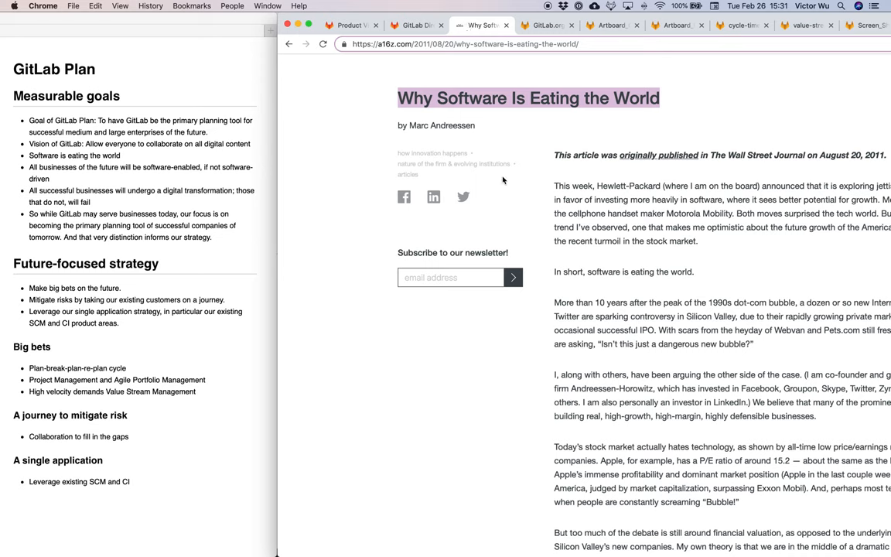
mouse_move(756, 158)
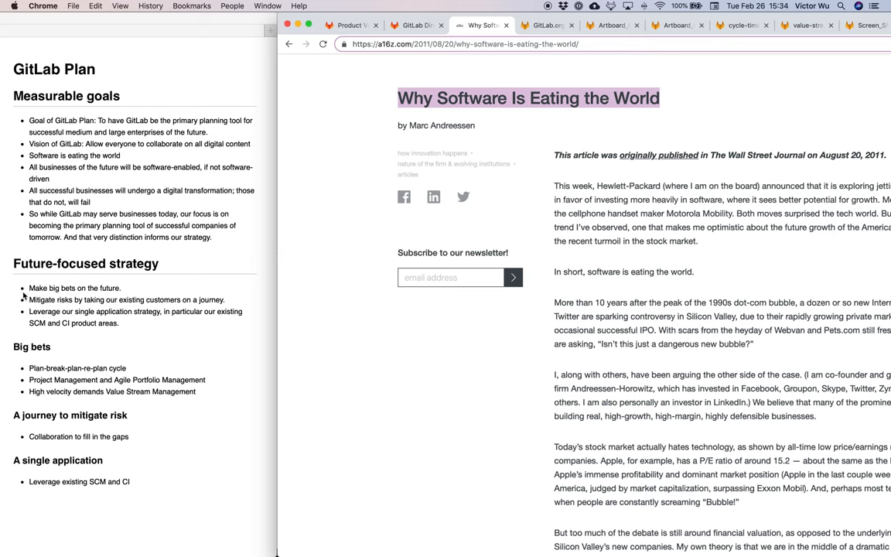
mouse_move(51, 315)
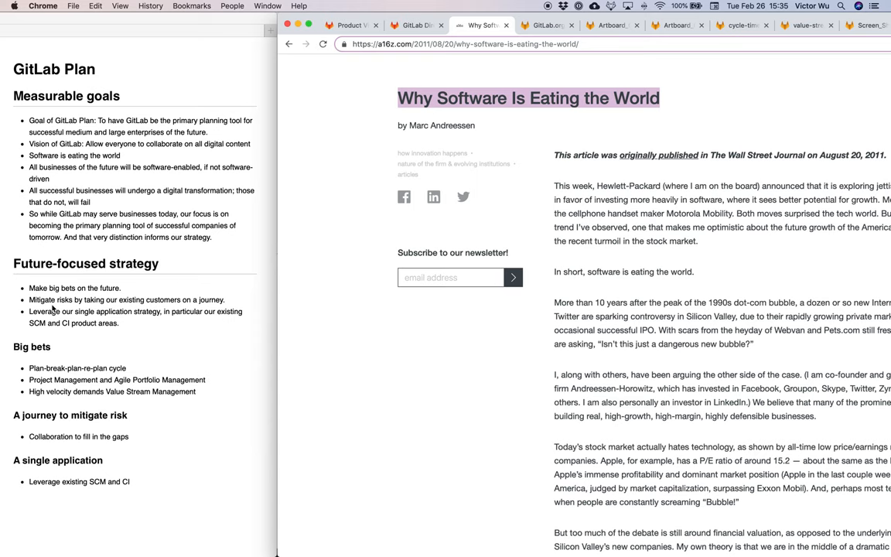
mouse_move(91, 315)
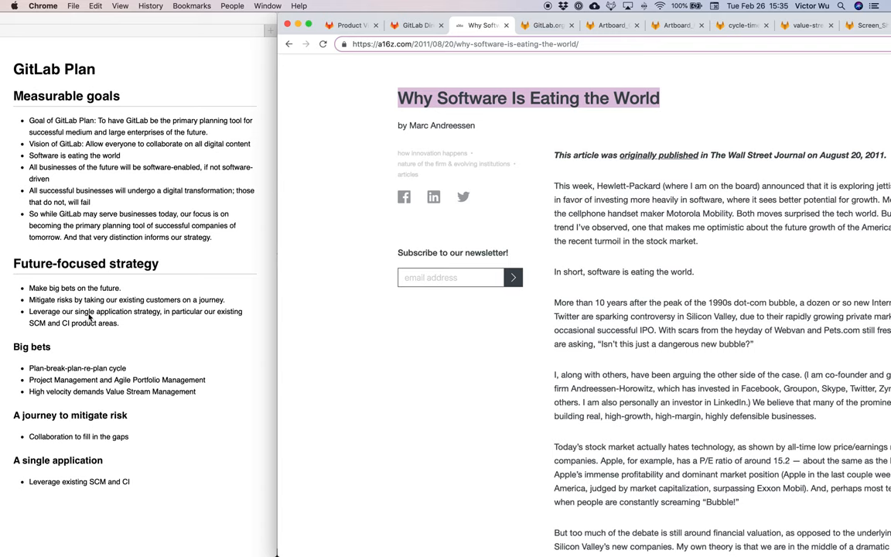
mouse_move(288, 303)
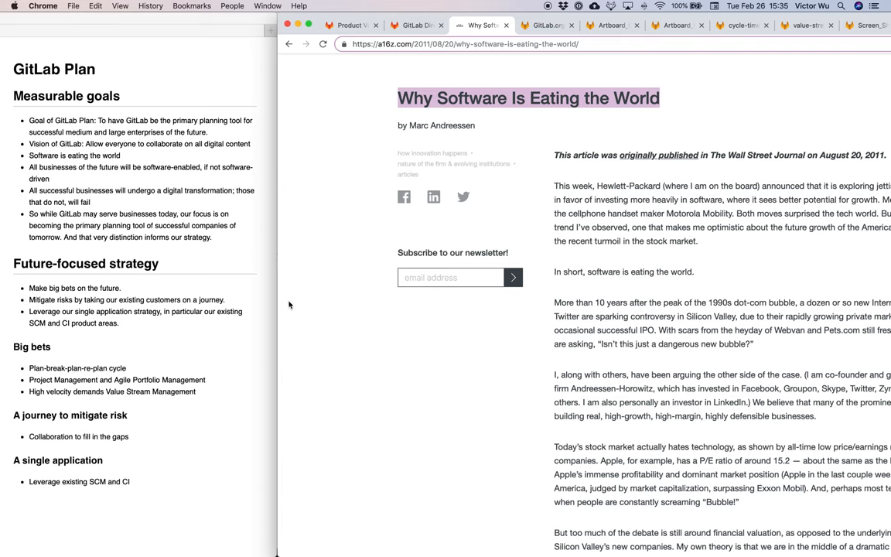
mouse_move(104, 404)
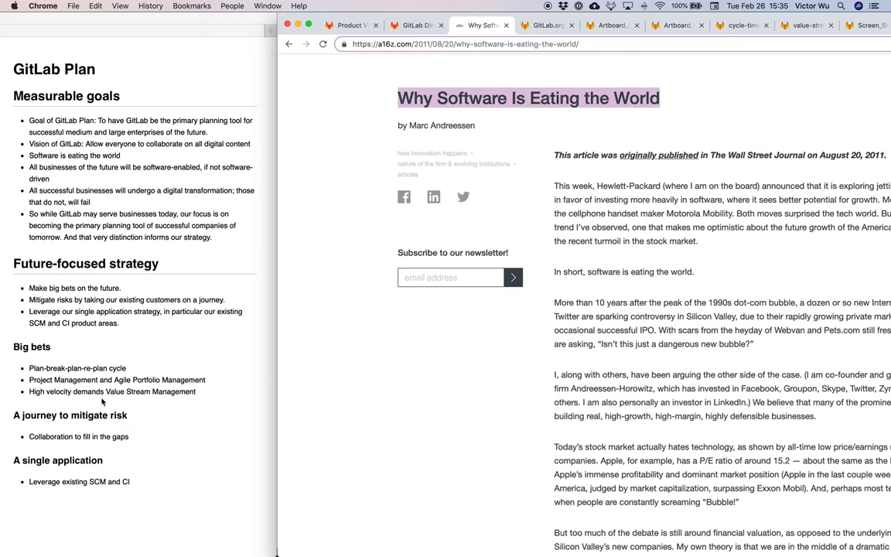
mouse_move(132, 369)
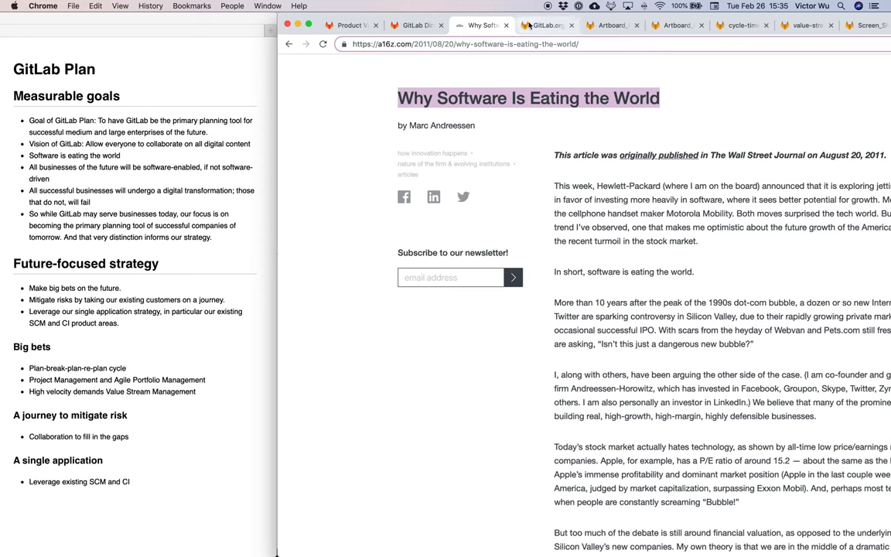
mouse_move(550, 25)
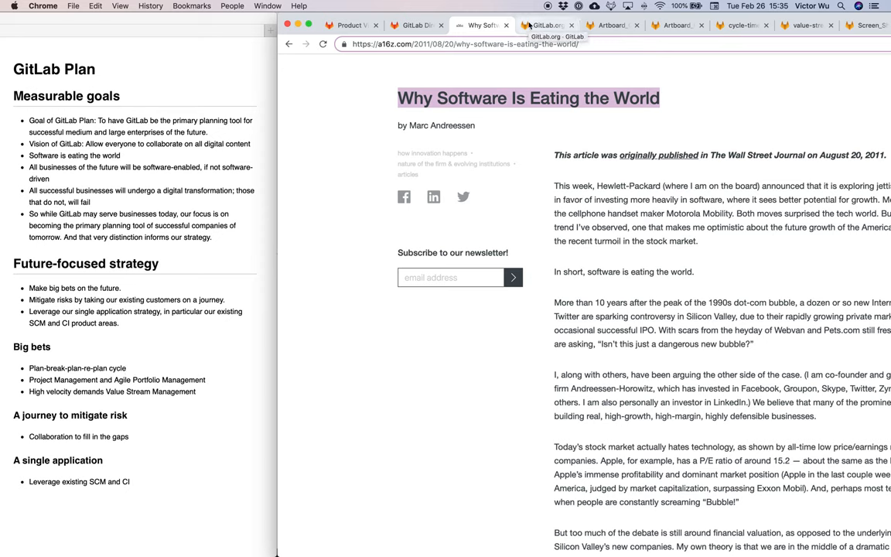
- Switch to the gitlab-org Epics Roadmap tab filtered by ~Plan in Quarters view
left_click(557, 25)
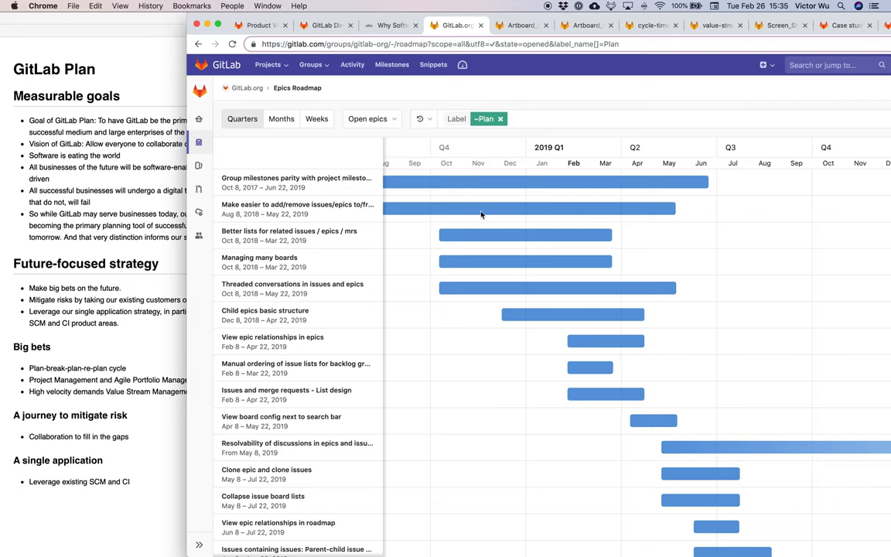
mouse_move(480, 210)
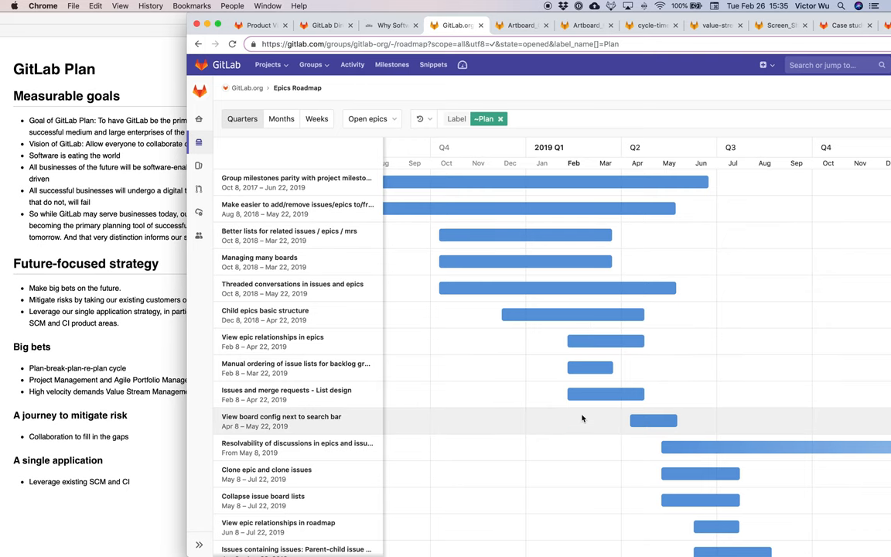
mouse_move(485, 266)
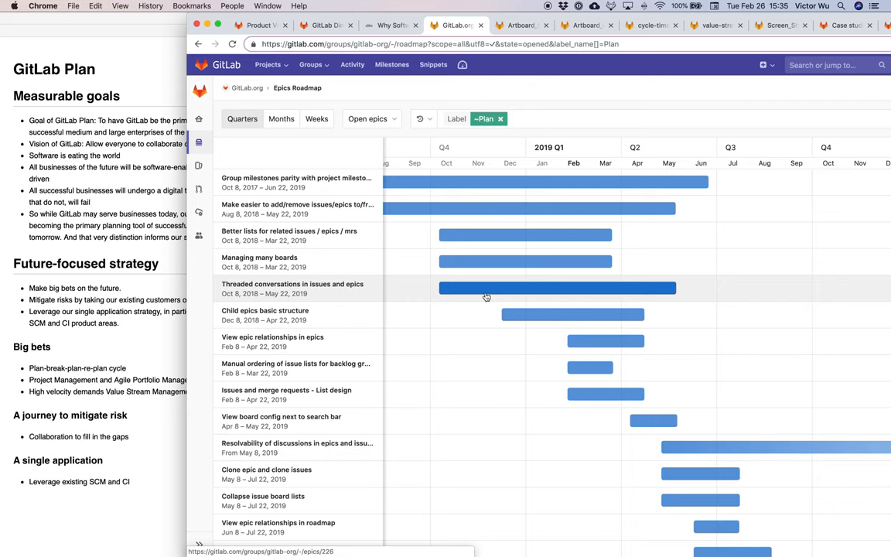
mouse_move(489, 297)
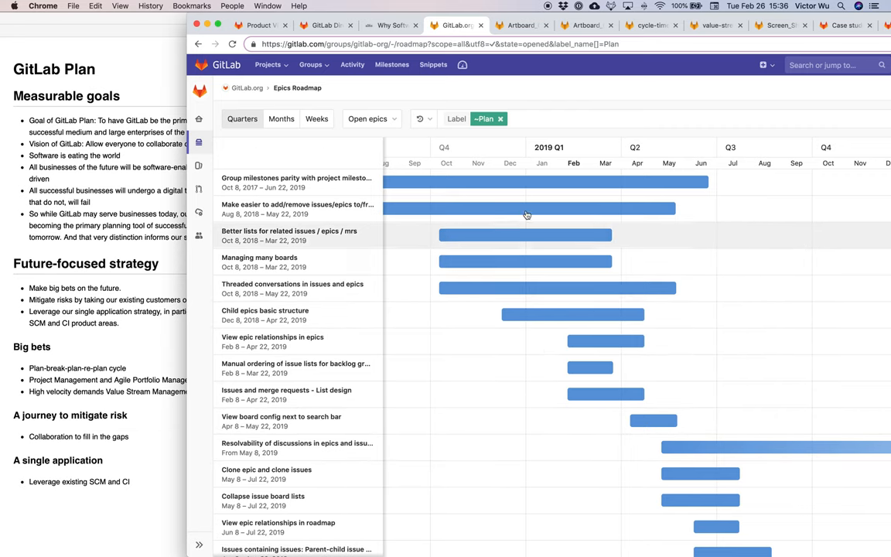
mouse_move(653, 282)
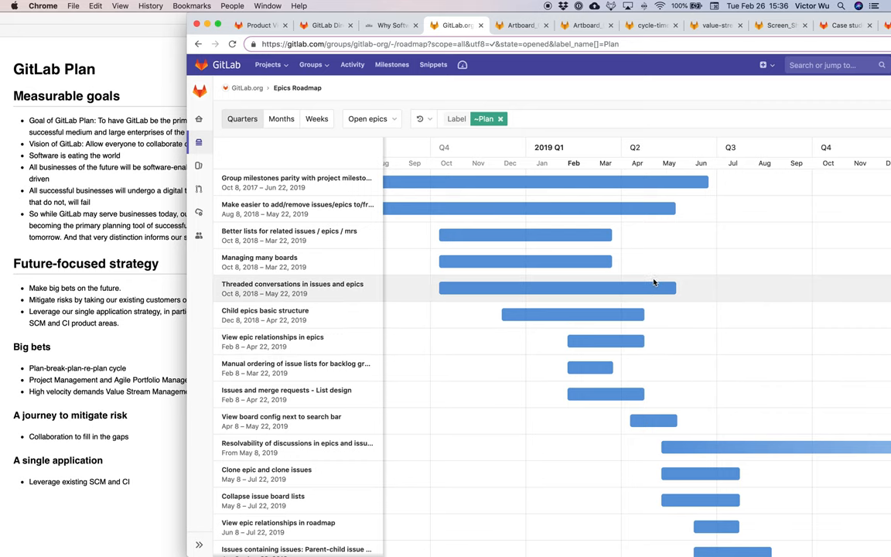
mouse_move(504, 291)
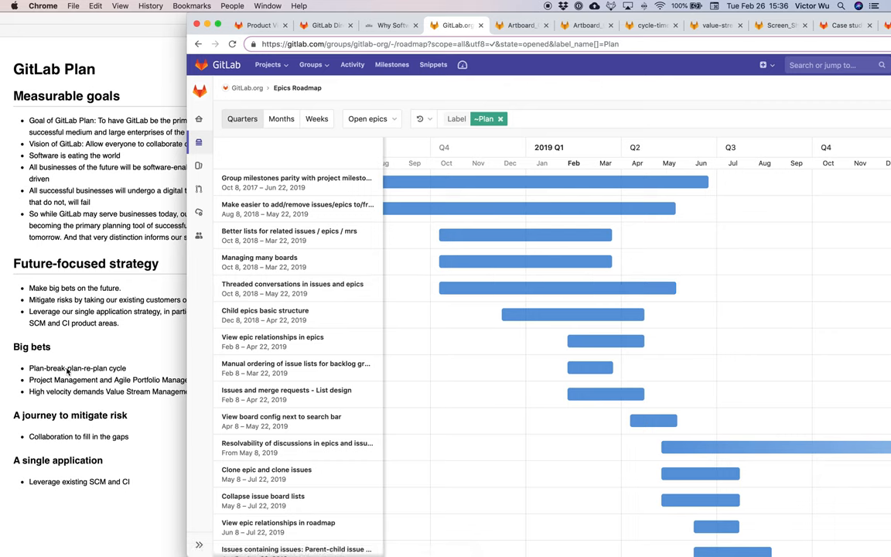
mouse_move(101, 380)
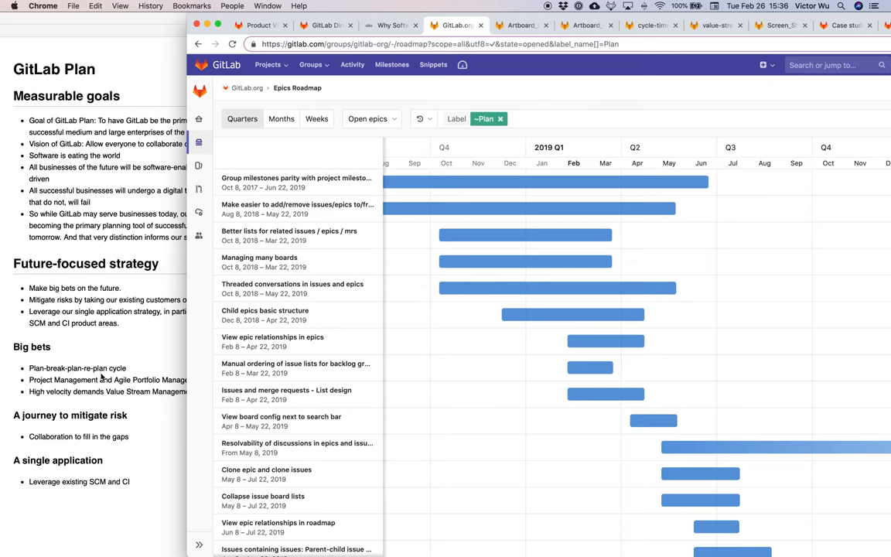
mouse_move(96, 368)
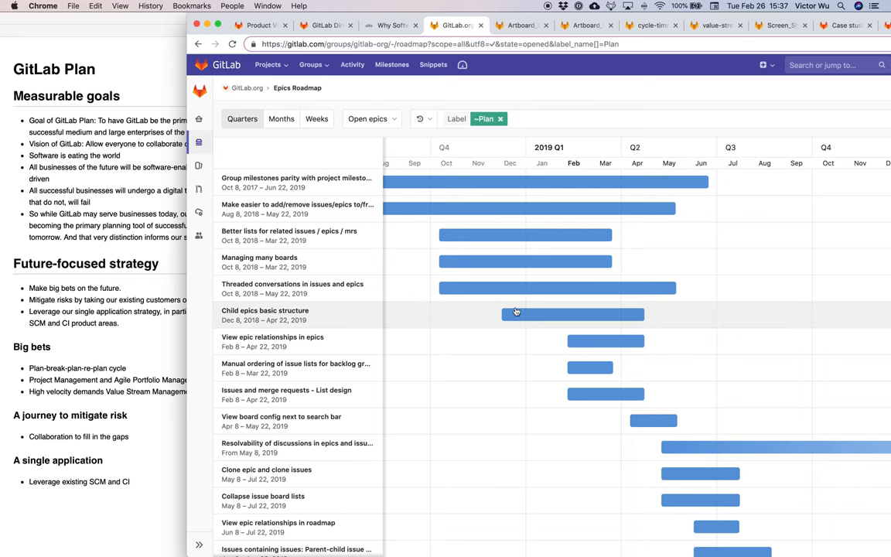
mouse_move(495, 260)
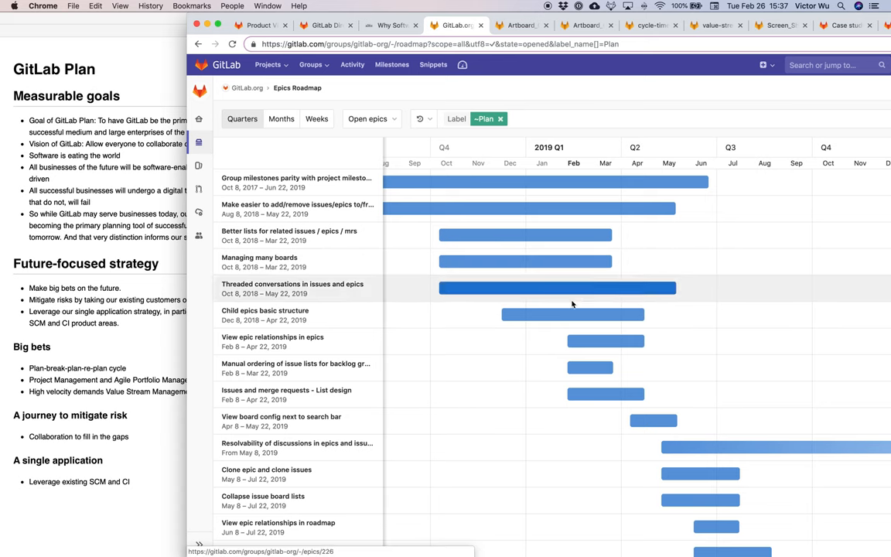
mouse_move(522, 285)
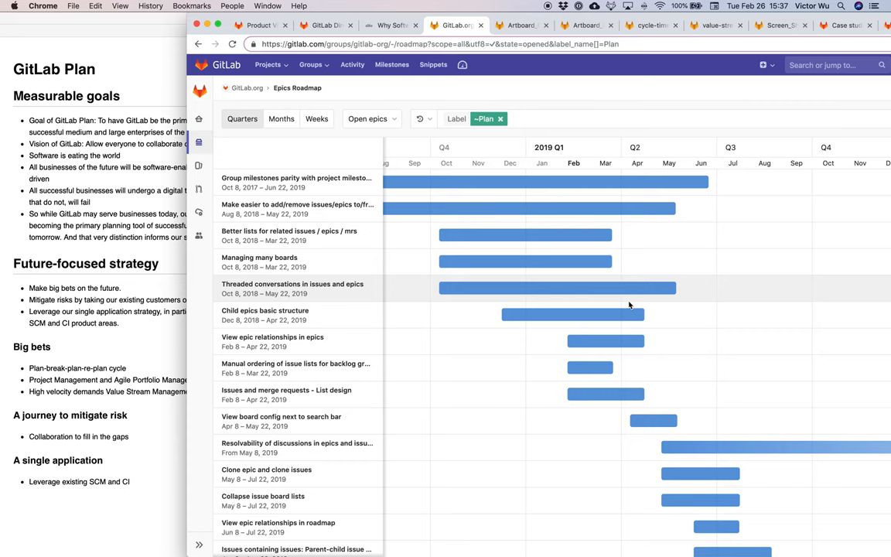
mouse_move(141, 368)
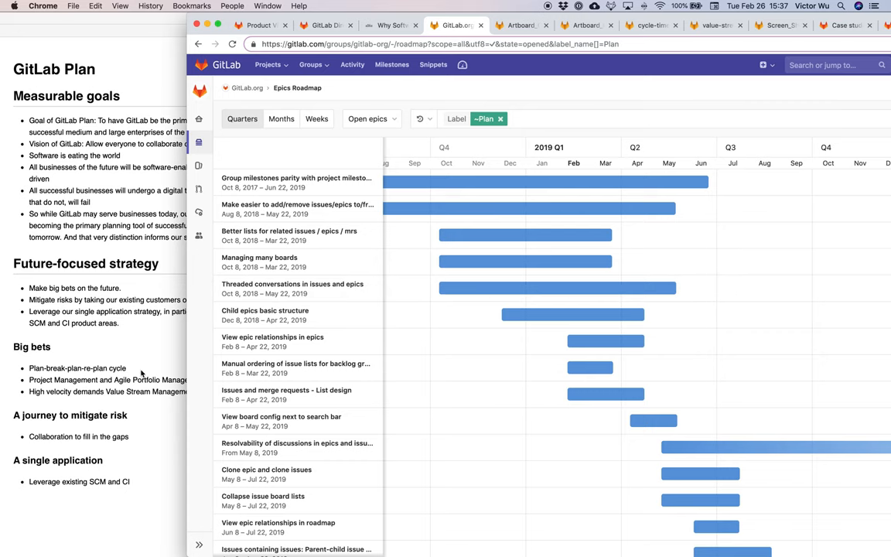
mouse_move(124, 381)
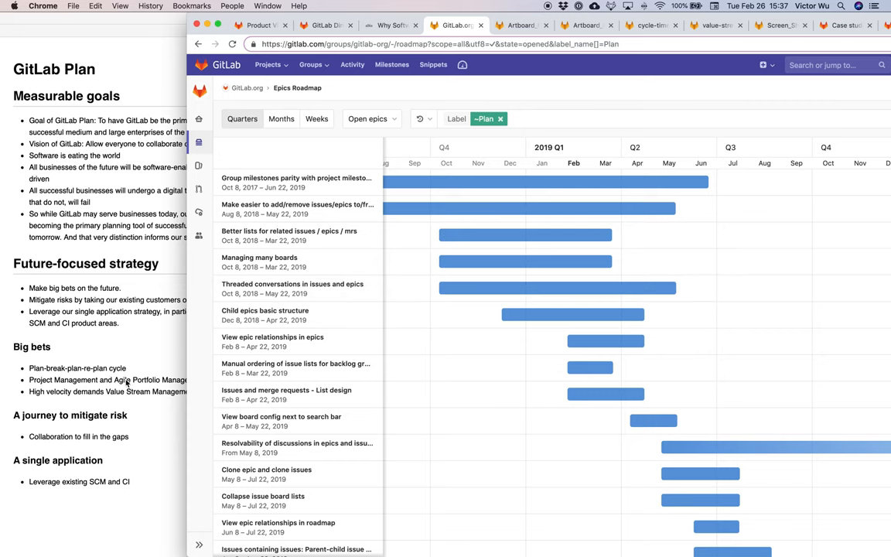
mouse_move(194, 382)
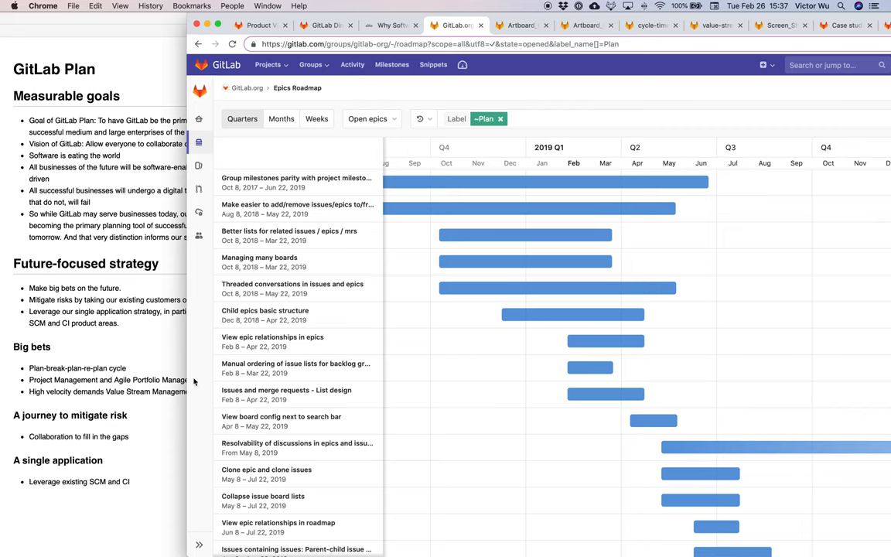
mouse_move(471, 347)
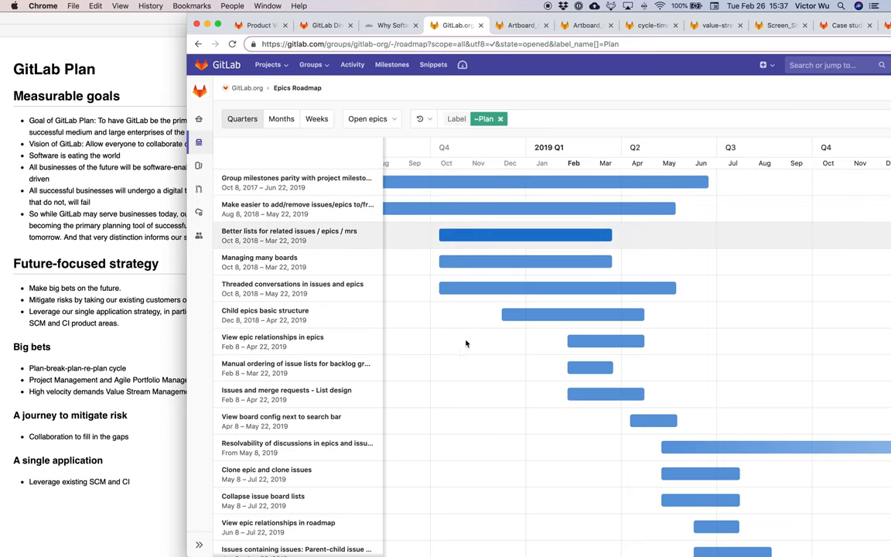
mouse_move(638, 286)
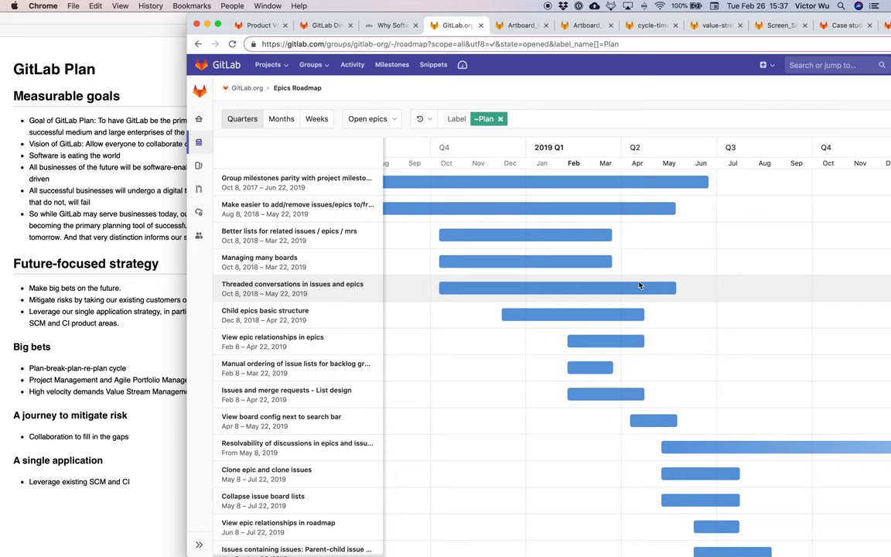
mouse_move(362, 369)
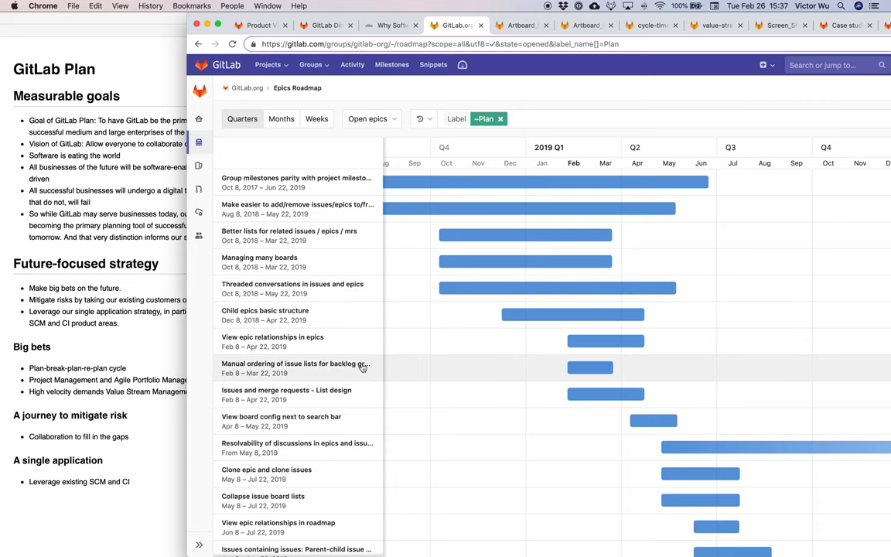
mouse_move(118, 381)
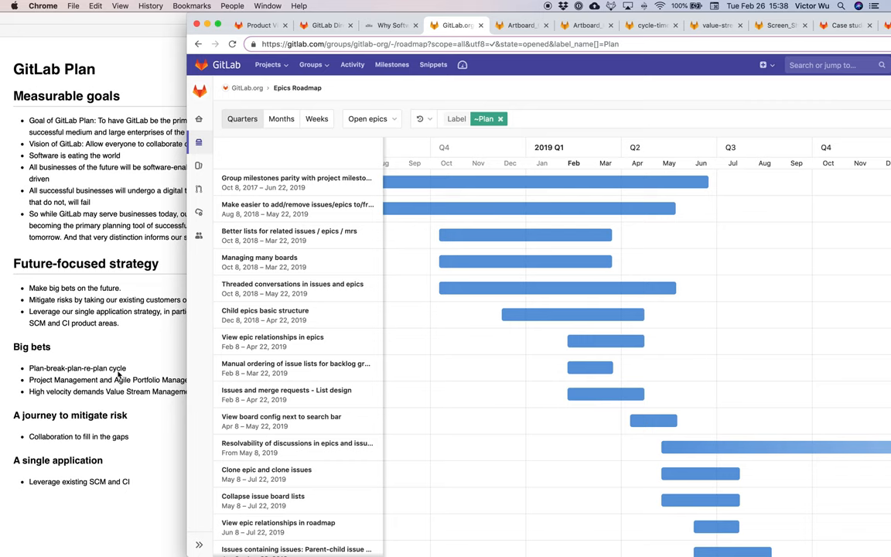
mouse_move(160, 393)
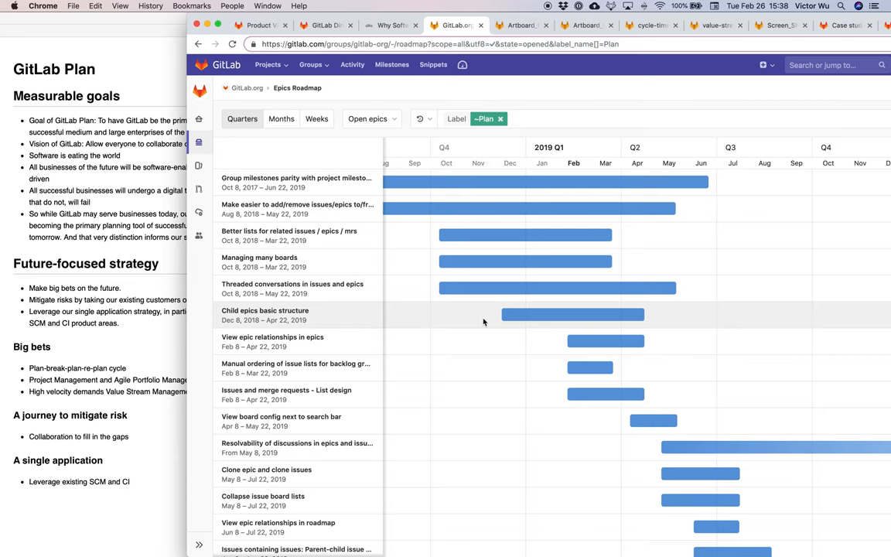
left_click(527, 26)
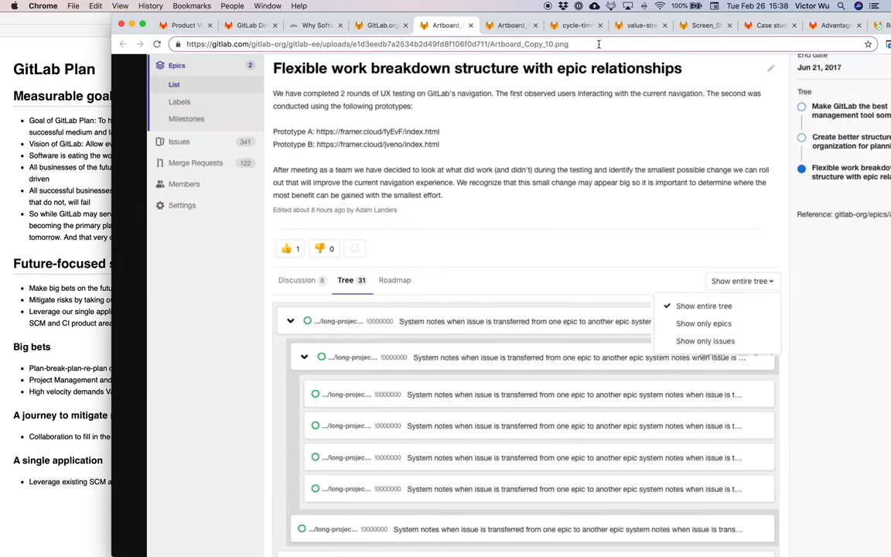
scroll("down", 3)
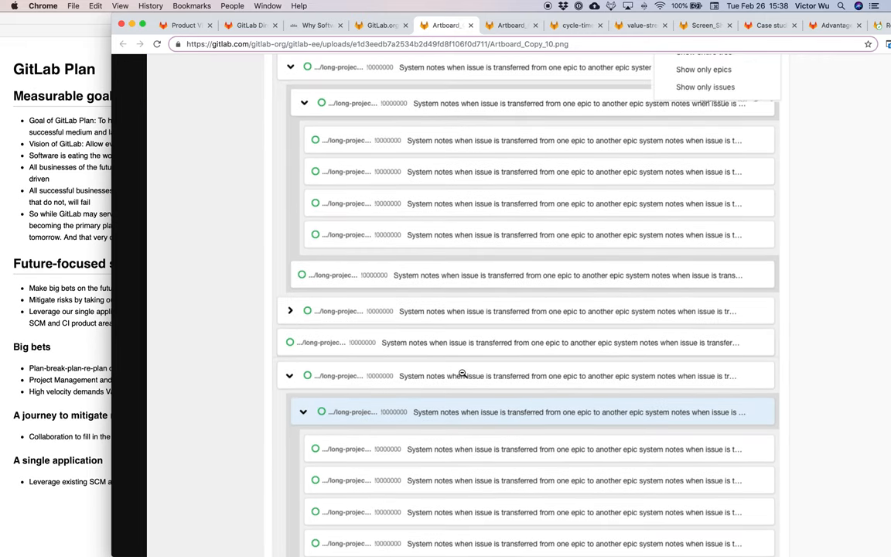
scroll("down", 3)
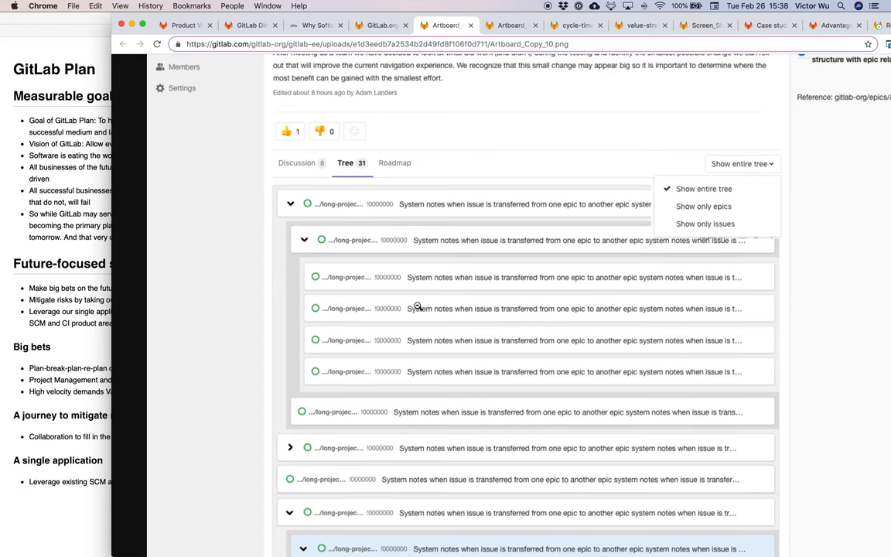
mouse_move(421, 207)
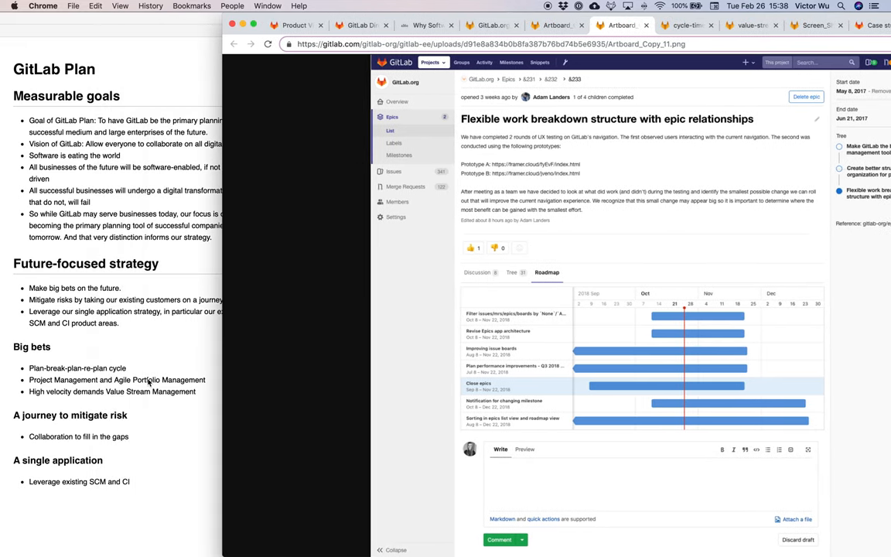
mouse_move(191, 380)
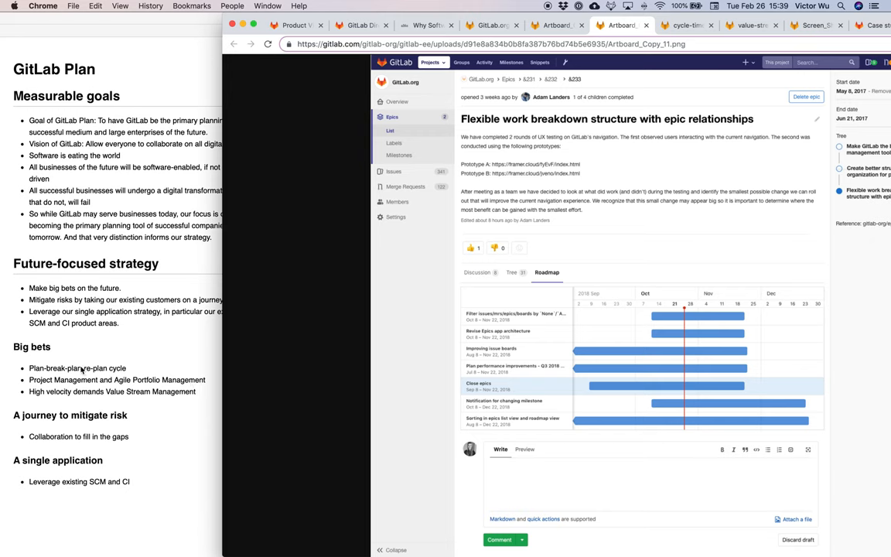
mouse_move(96, 369)
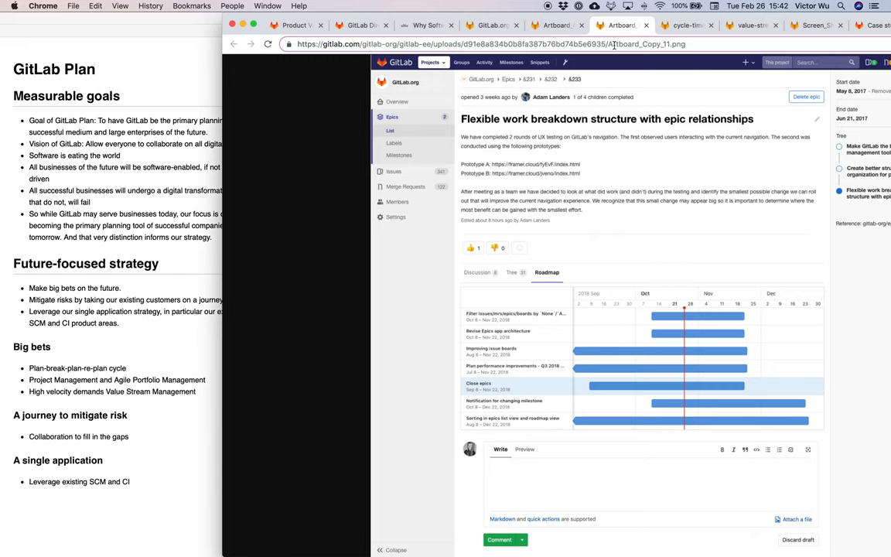
left_click(689, 25)
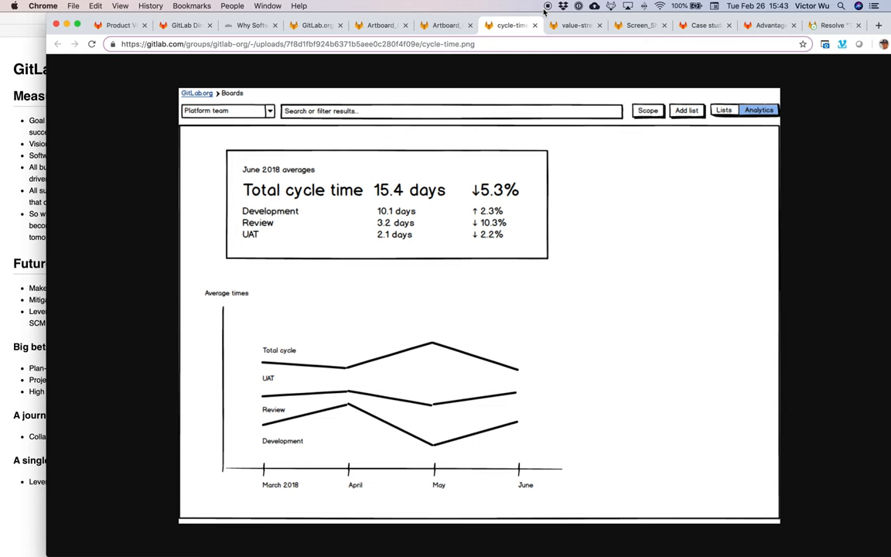
mouse_move(490, 60)
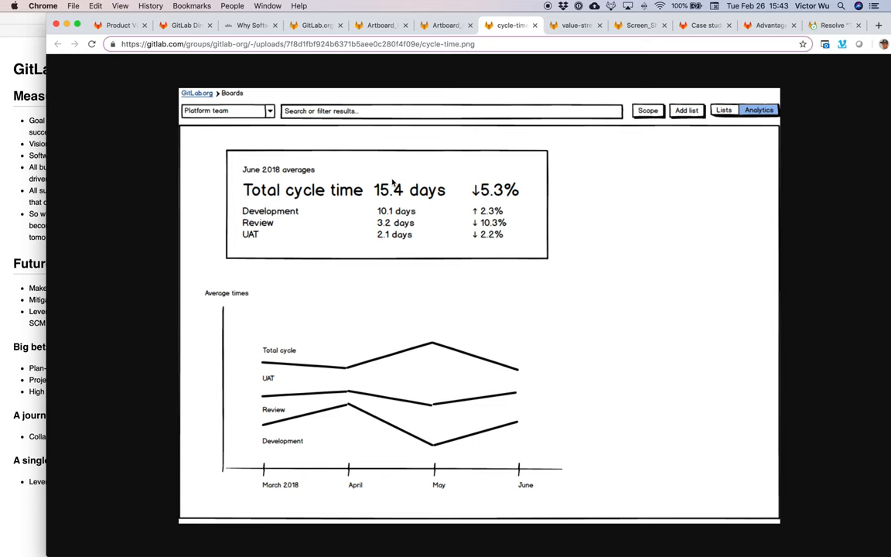
mouse_move(396, 195)
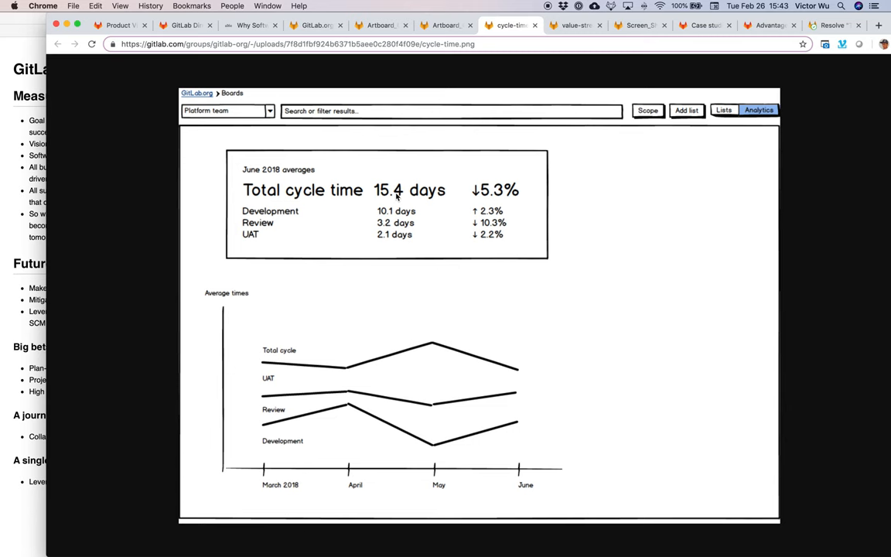
mouse_move(427, 195)
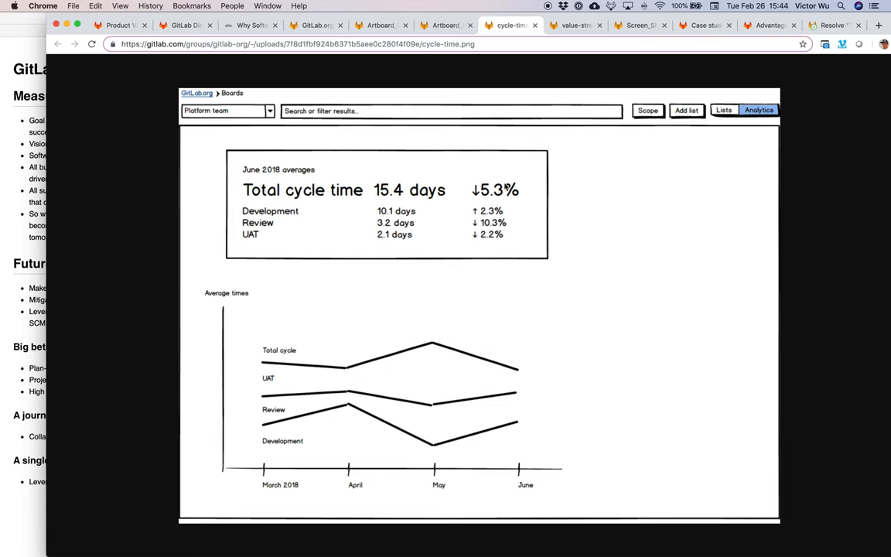
mouse_move(489, 198)
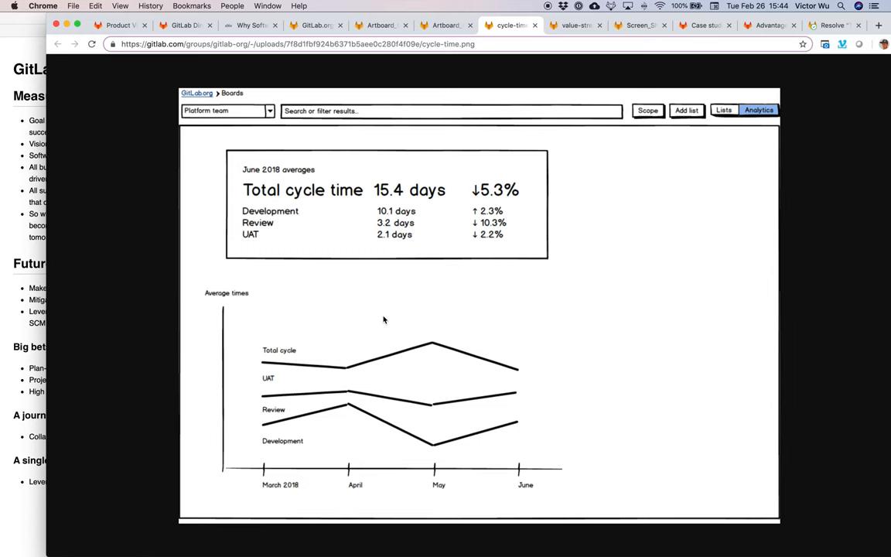
mouse_move(390, 201)
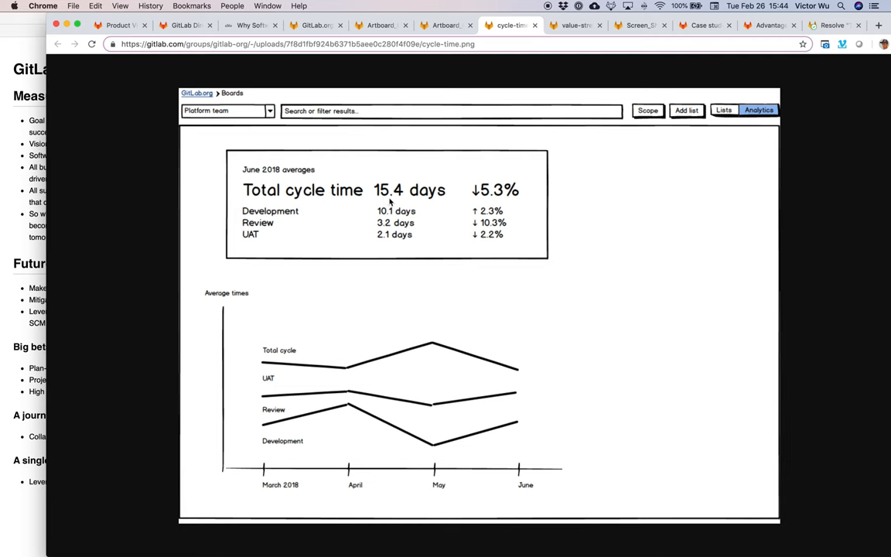
mouse_move(406, 205)
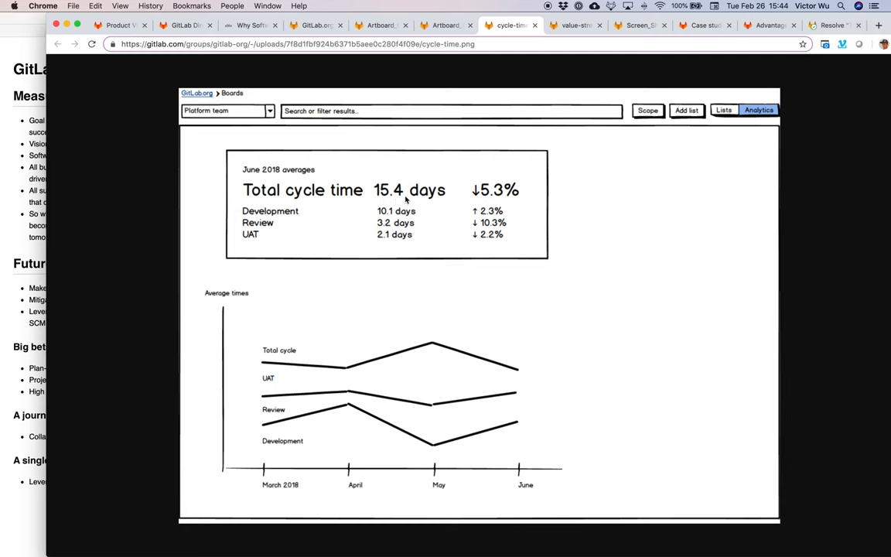
mouse_move(293, 430)
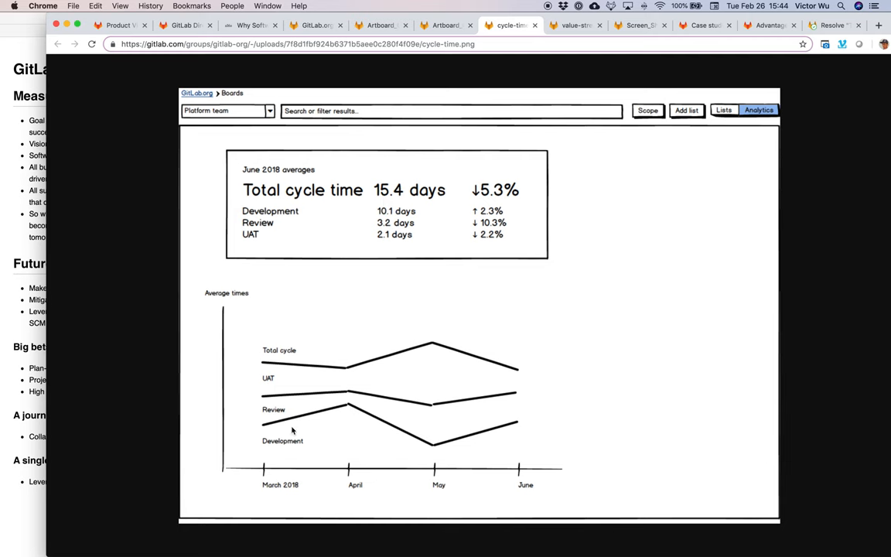
mouse_move(295, 447)
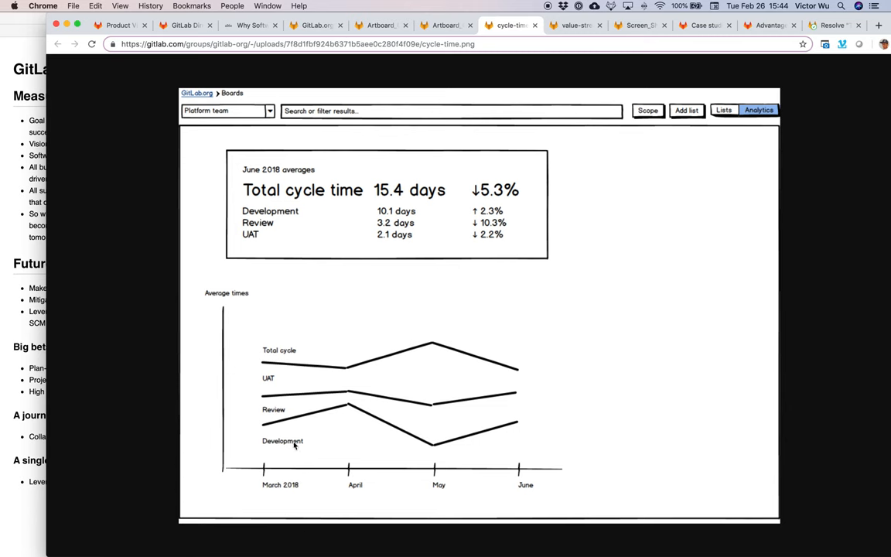
mouse_move(294, 407)
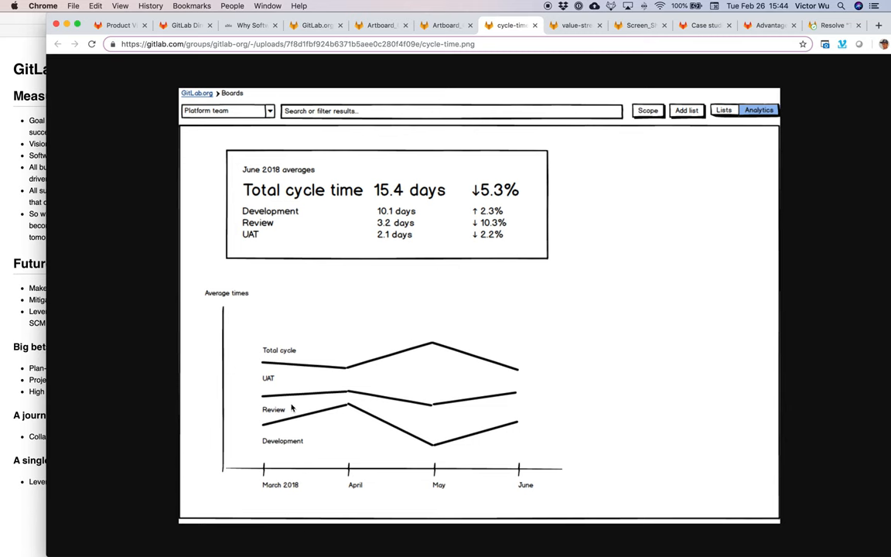
mouse_move(283, 390)
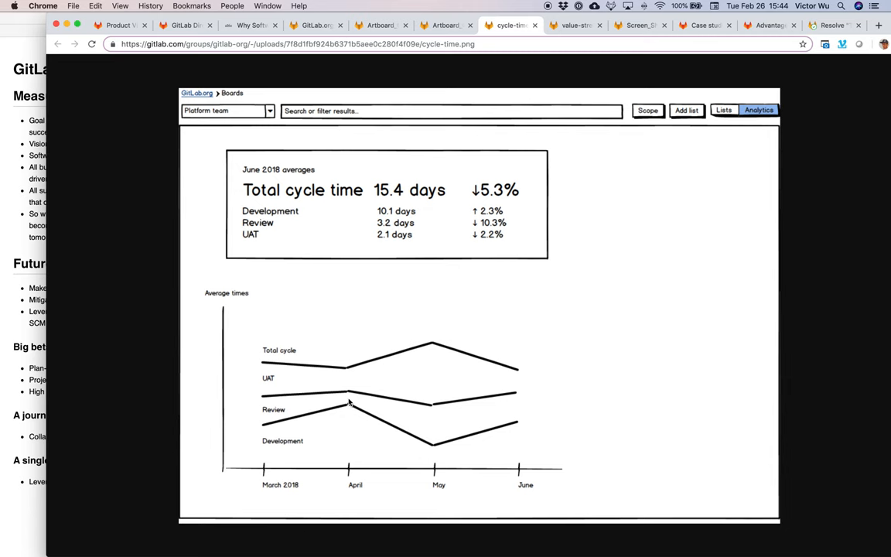
mouse_move(317, 379)
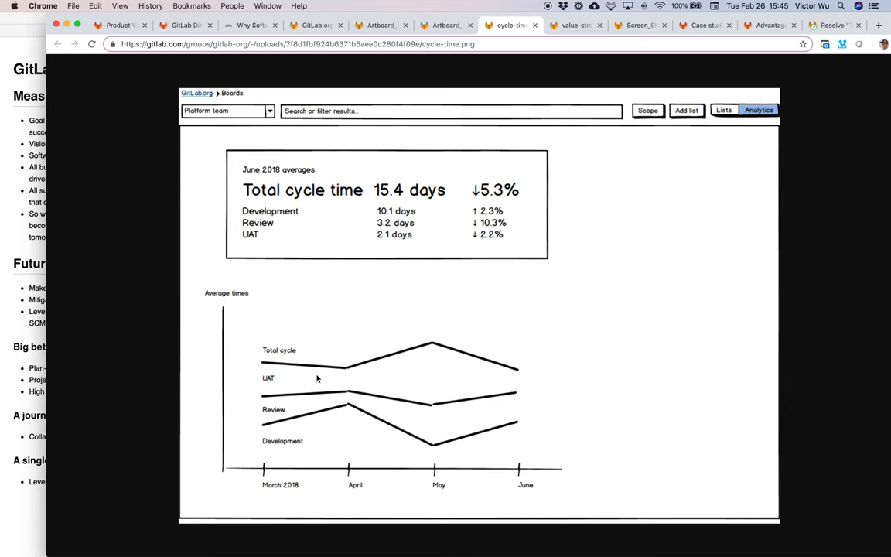
mouse_move(427, 218)
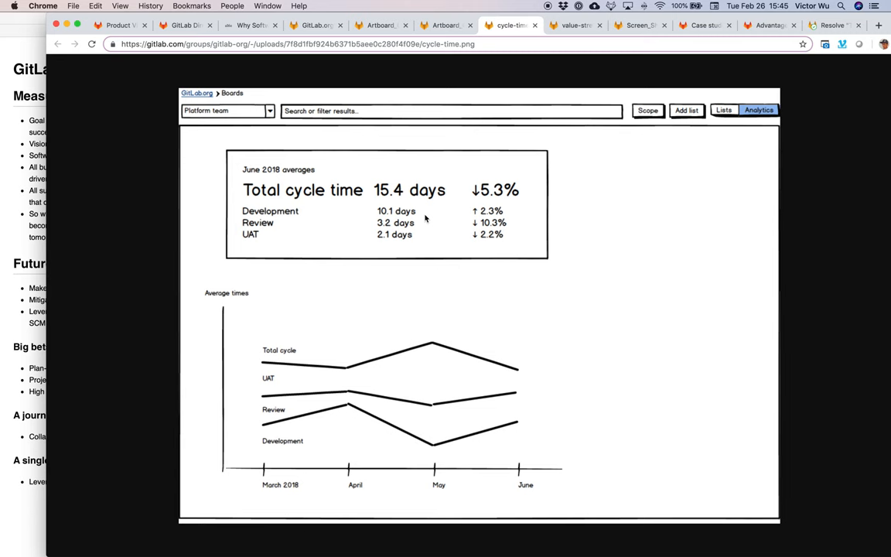
mouse_move(512, 85)
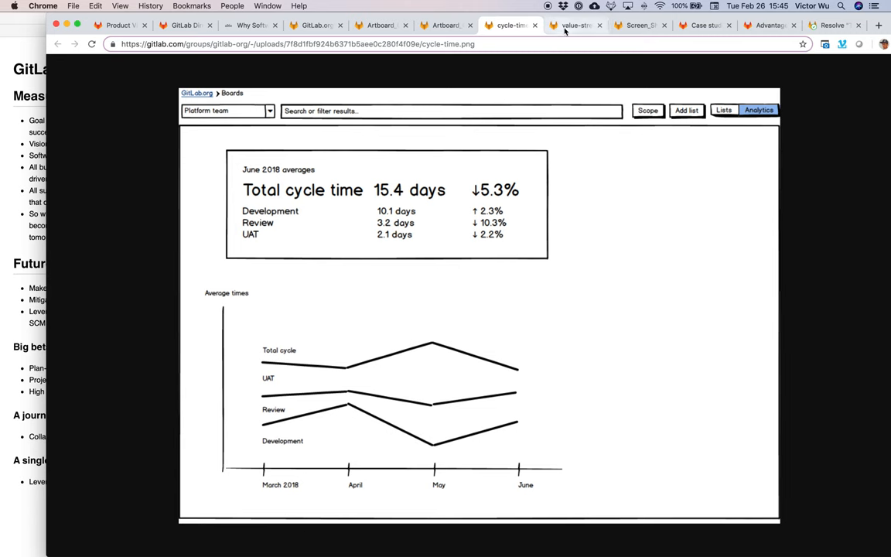
mouse_move(587, 25)
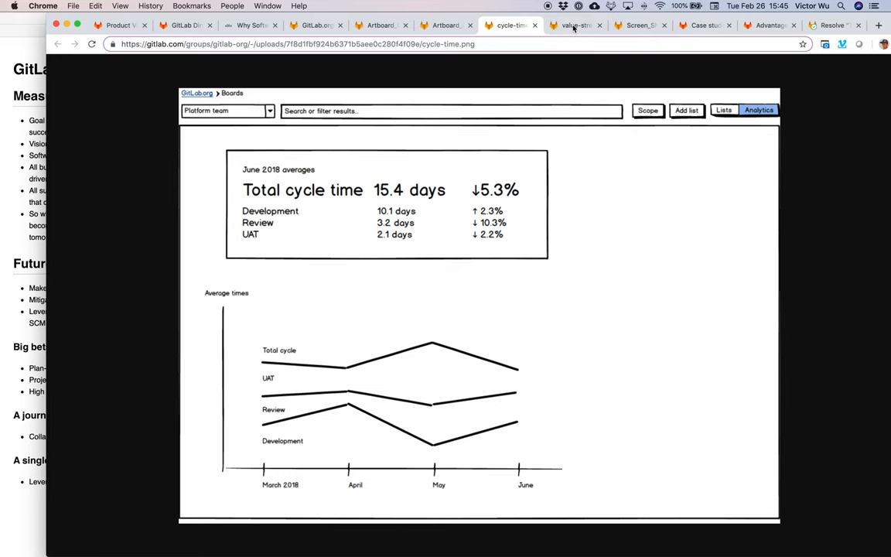
- Switch to the Value Stream mockup tab with August 2018 cycle and lead times per stage
left_click(572, 25)
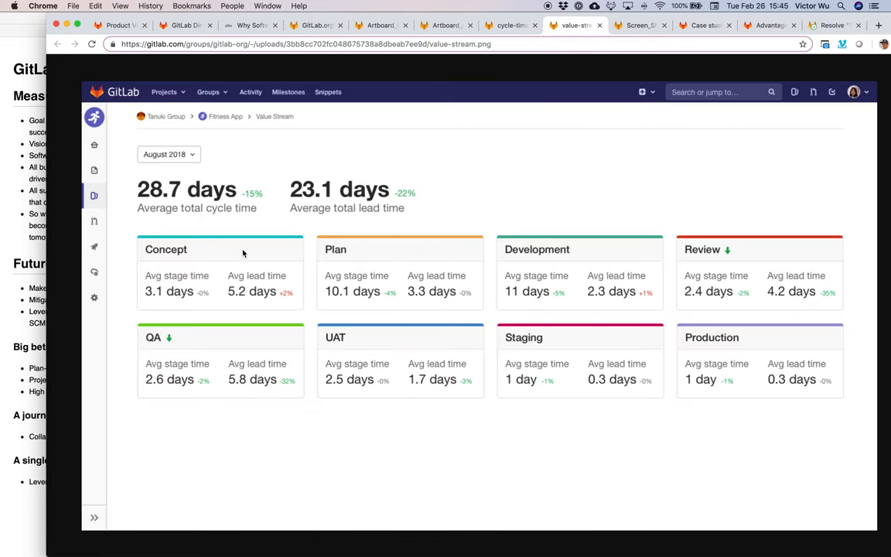
mouse_move(272, 292)
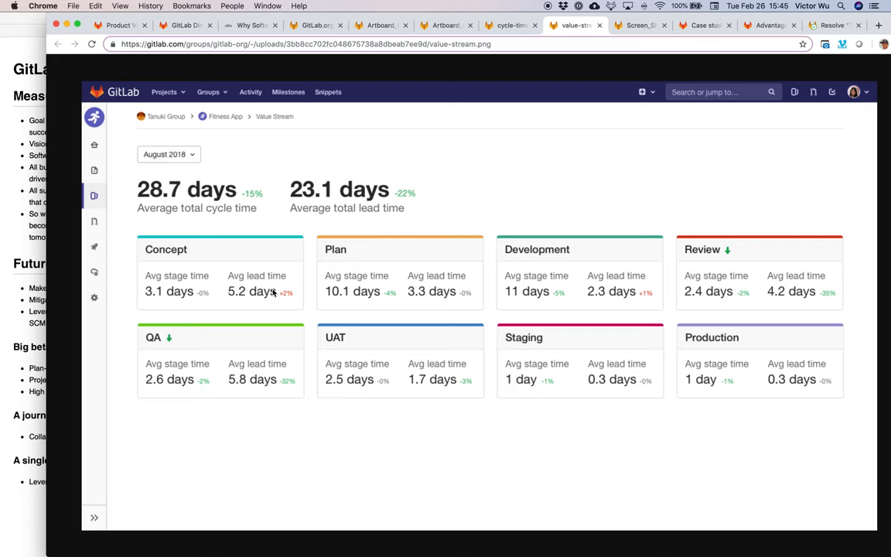
mouse_move(498, 404)
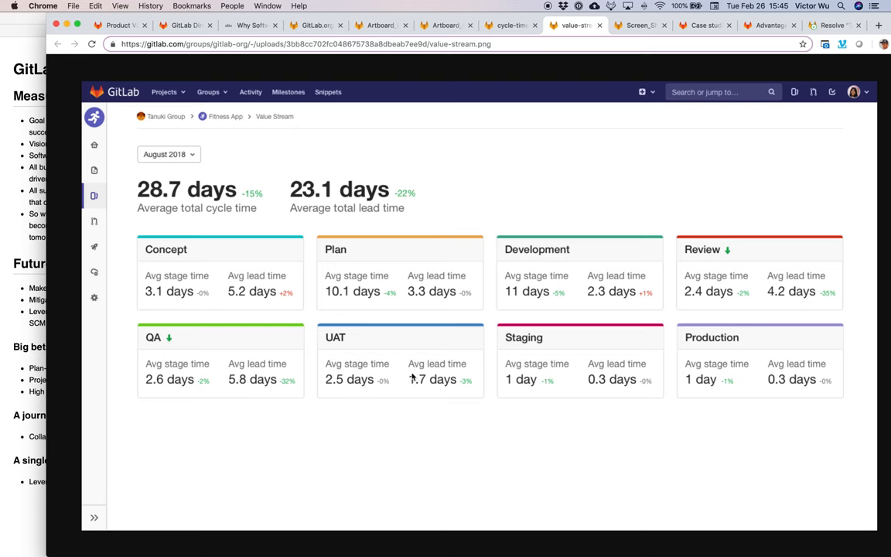
mouse_move(430, 374)
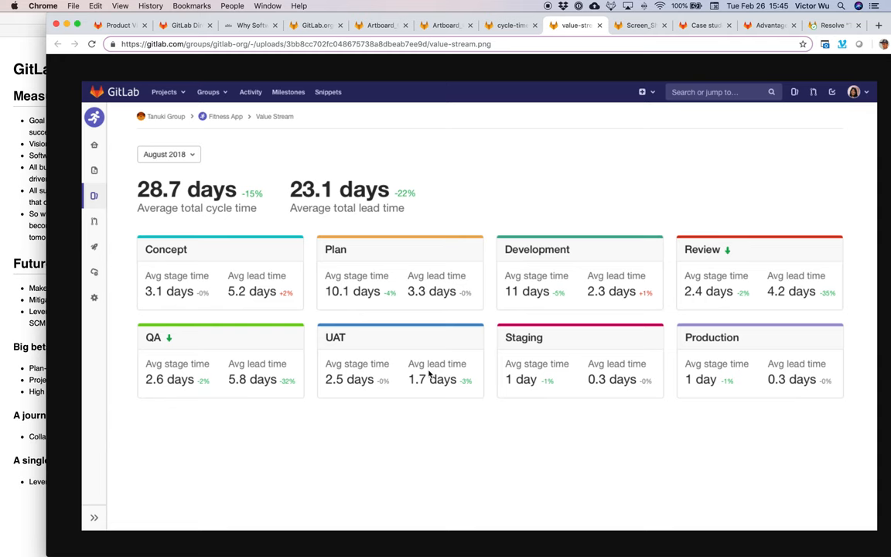
mouse_move(497, 240)
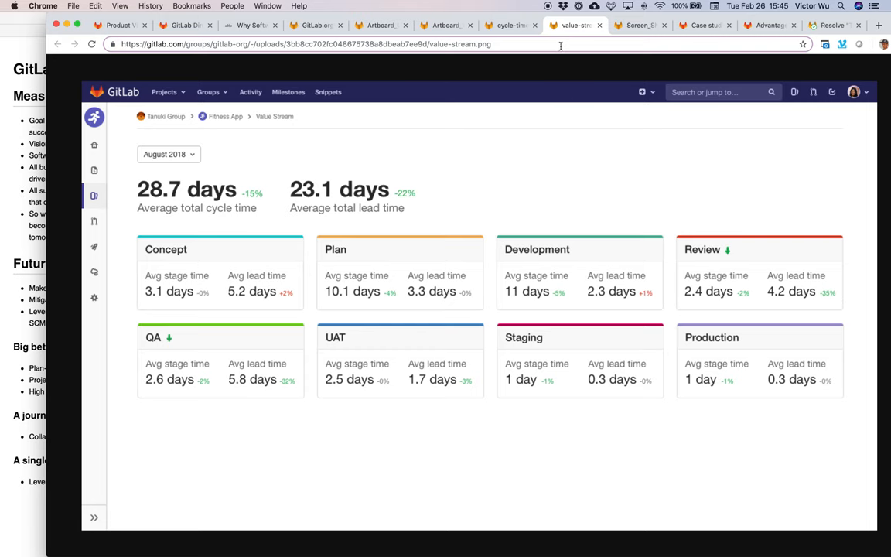
- Switch to the 'Executive flow: Value Stream Management' mockup tab showing cycle and lead time reductions
left_click(641, 26)
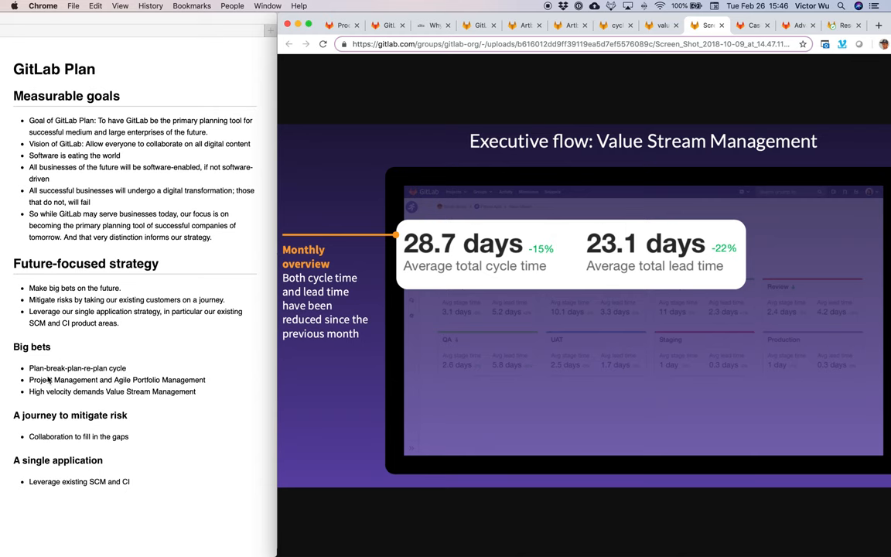
mouse_move(131, 364)
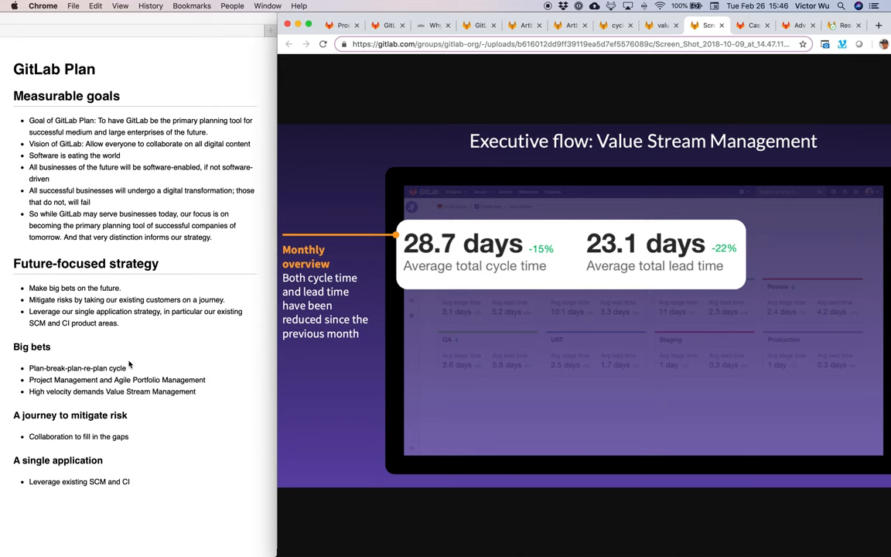
mouse_move(160, 373)
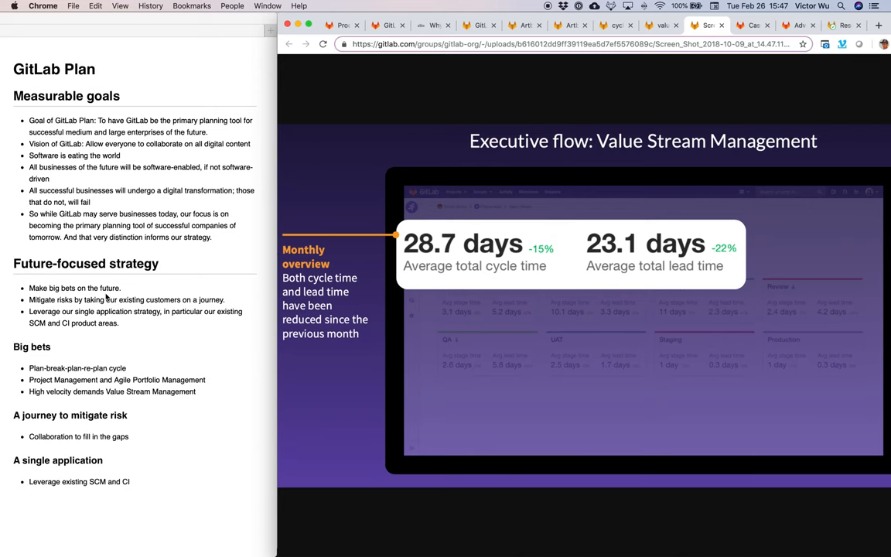
mouse_move(604, 97)
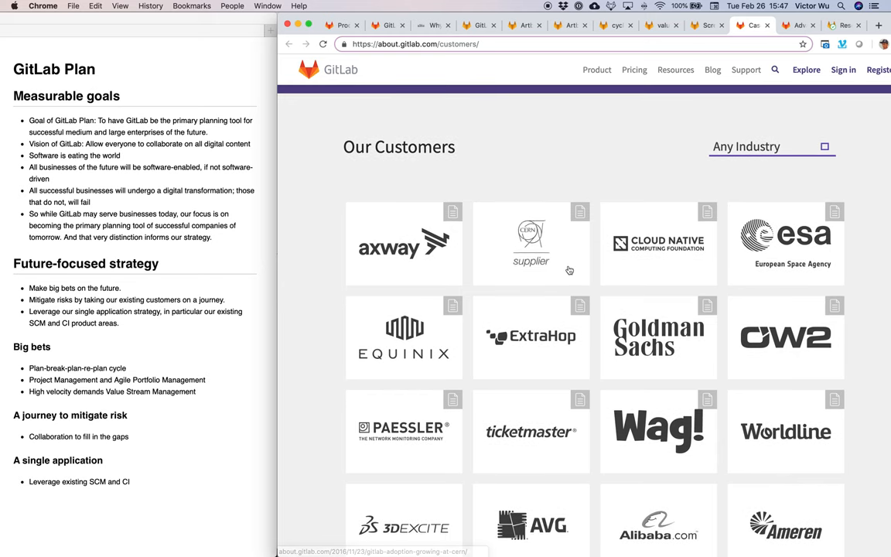
scroll("down", 3)
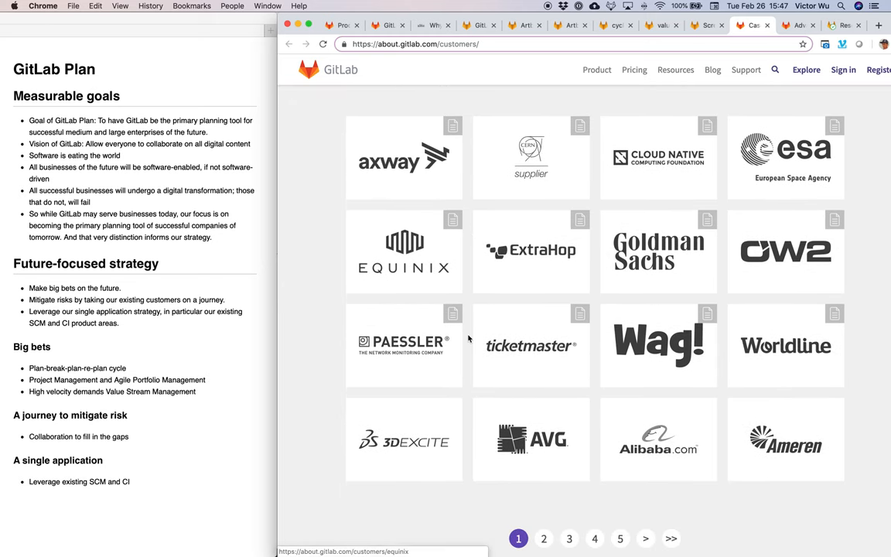
scroll("down", 3)
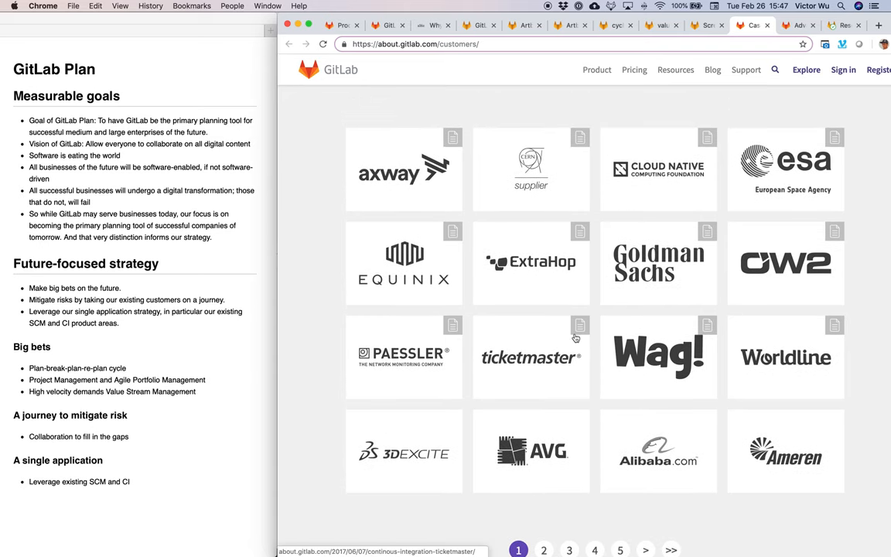
mouse_move(582, 110)
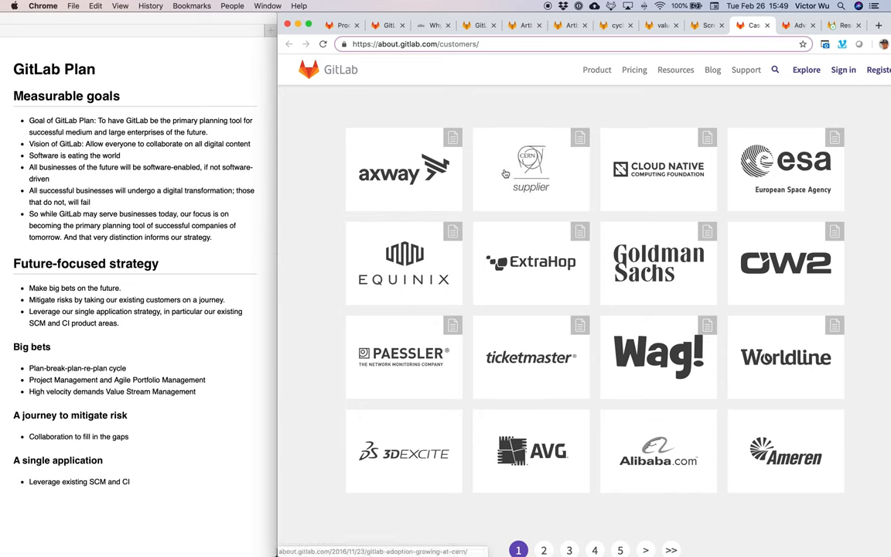
- Highlight 'monitoring' on the Single application handbook page, then scroll merge request 89's diffs
left_click(801, 25)
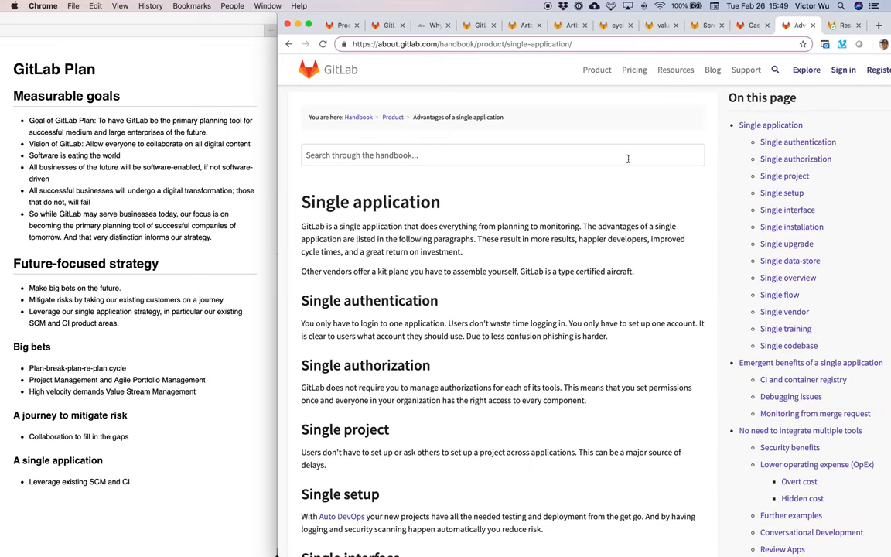
mouse_move(580, 215)
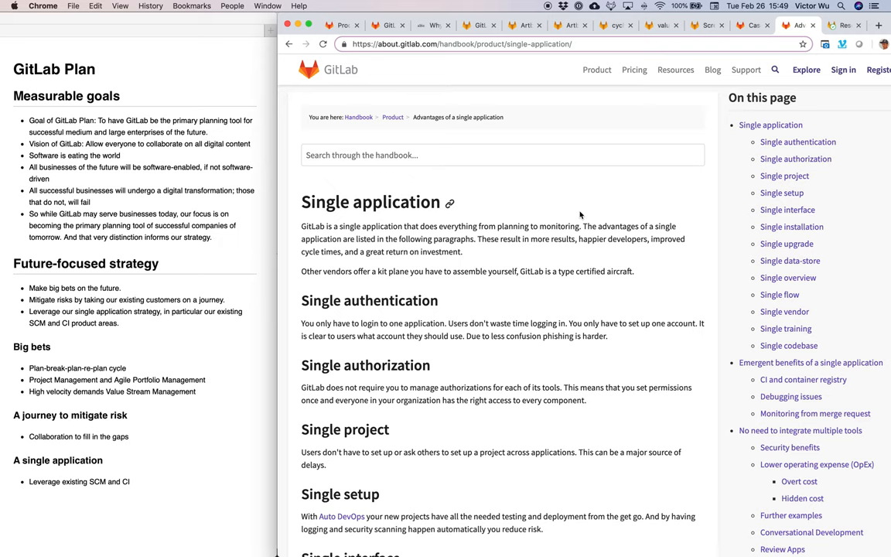
scroll("down", 3)
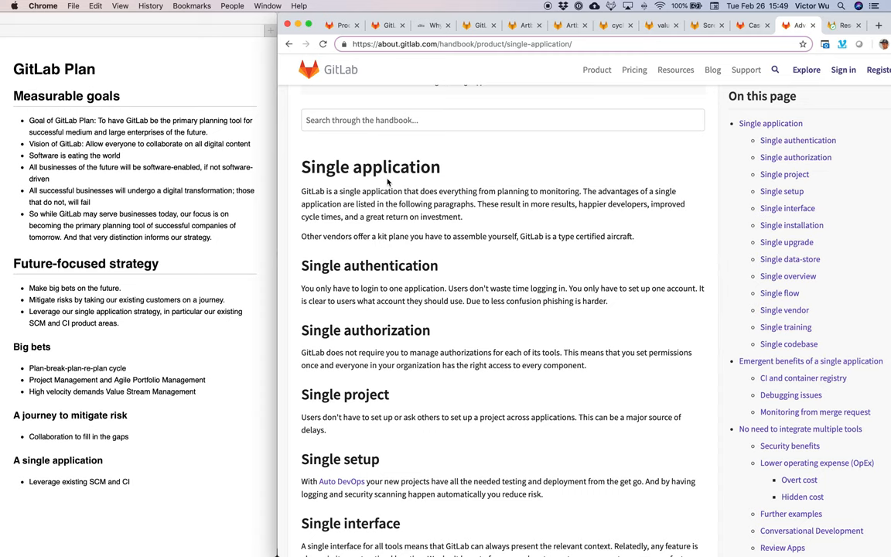
double_click(512, 191)
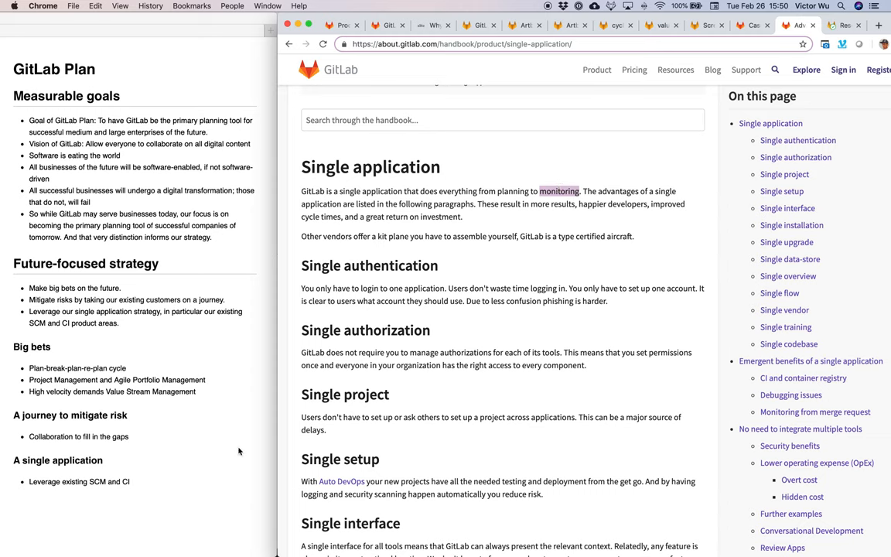
mouse_move(456, 400)
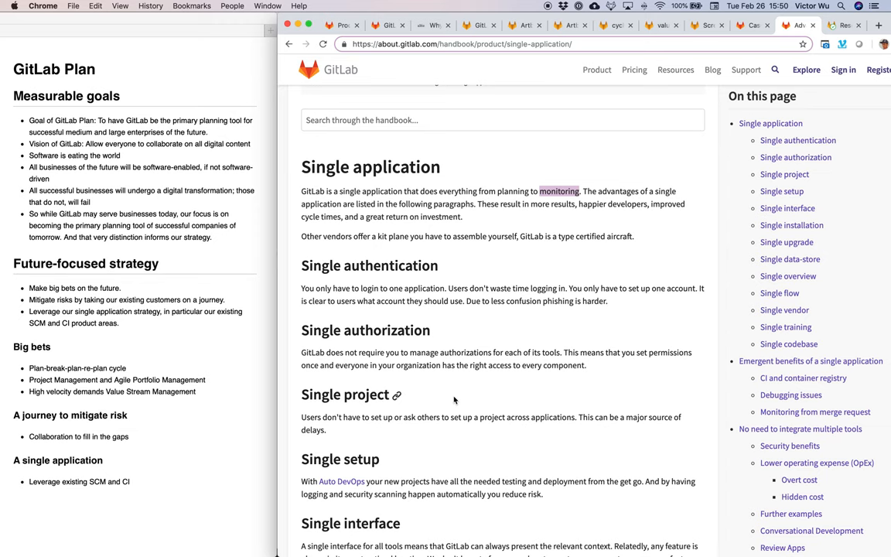
mouse_move(410, 321)
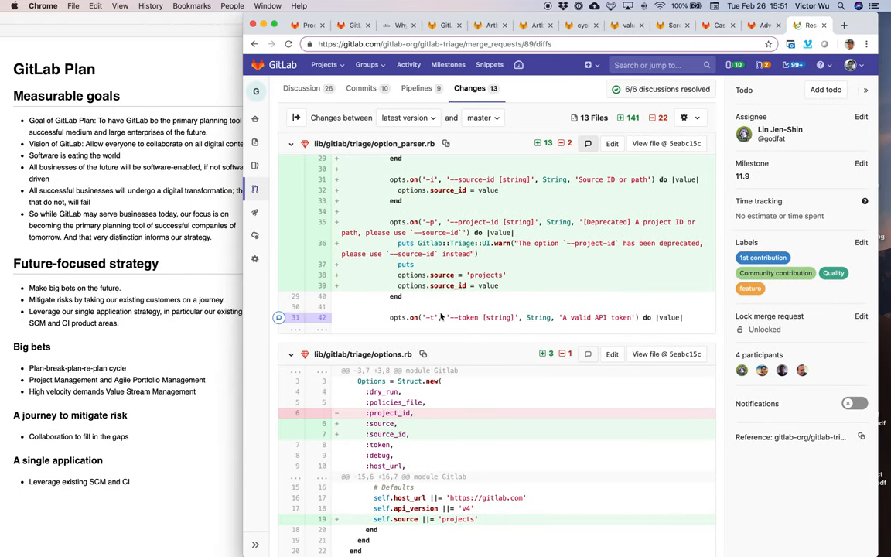
scroll("down", 3)
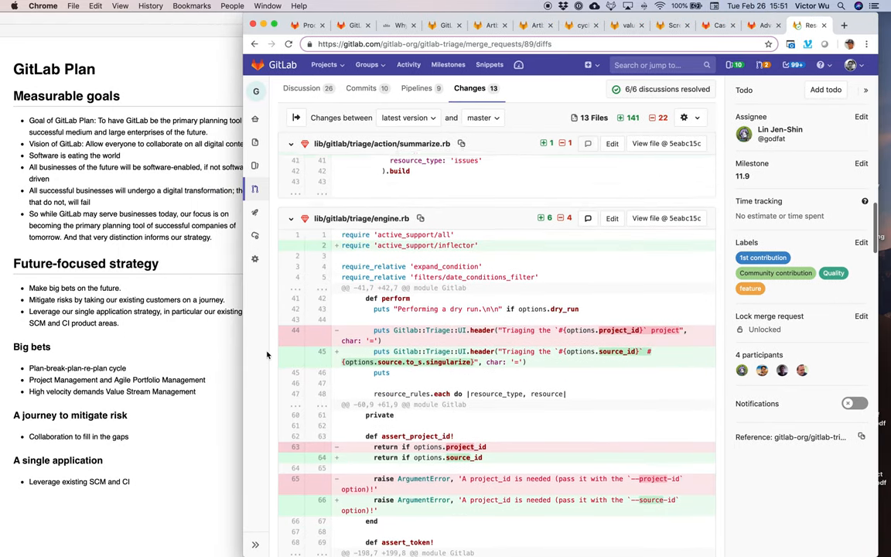